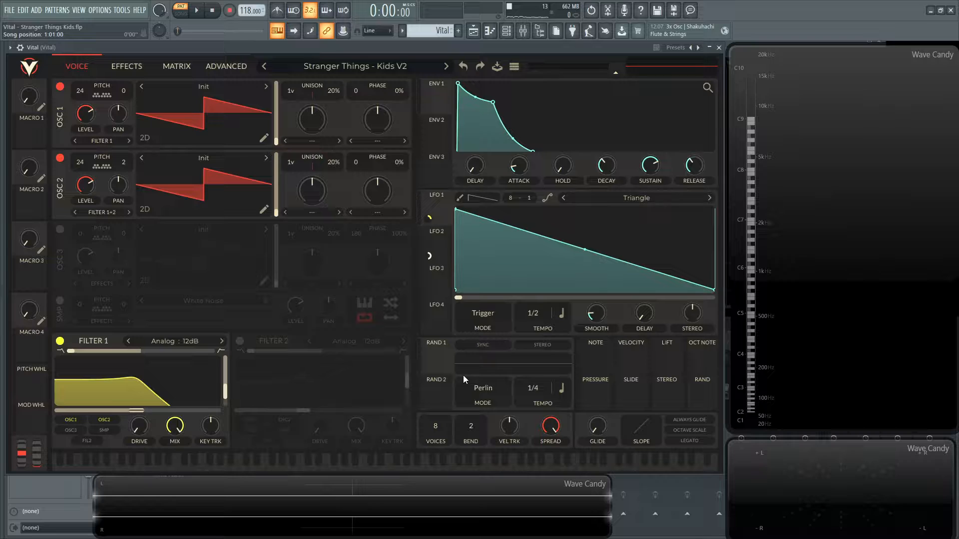
Audition the patch, review the effects chain, and return to the voice page
{"action": "left_click", "coordinate": [194, 10]}
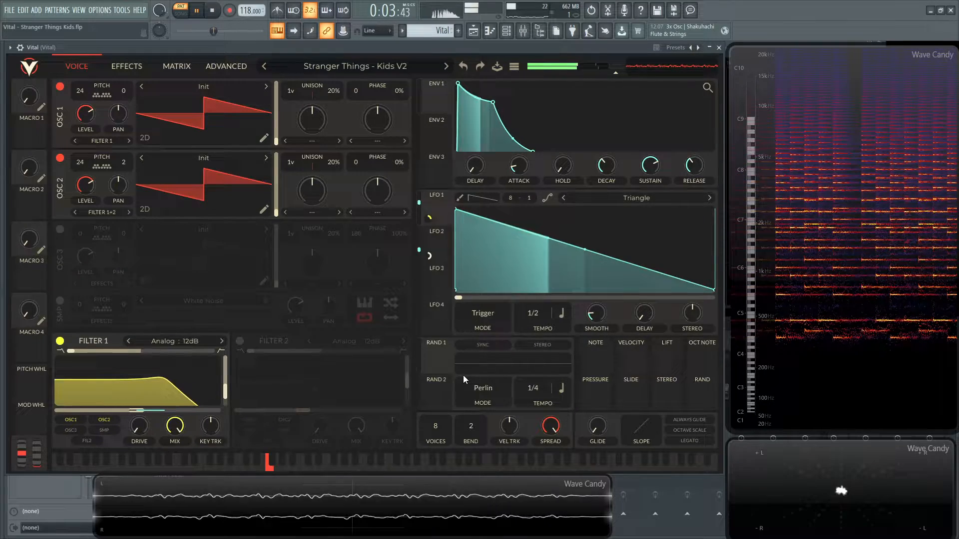
{"action": "left_click", "coordinate": [211, 10]}
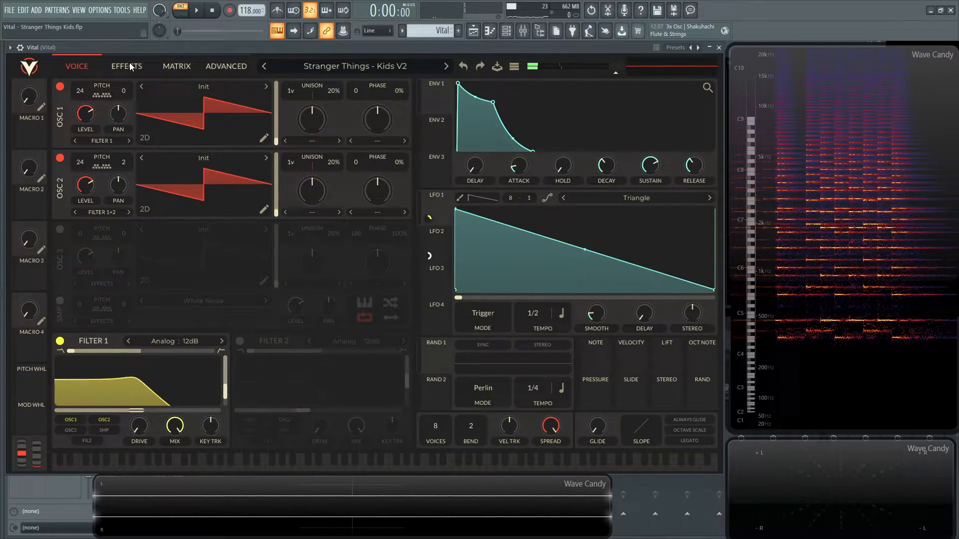
{"action": "left_click", "coordinate": [126, 66]}
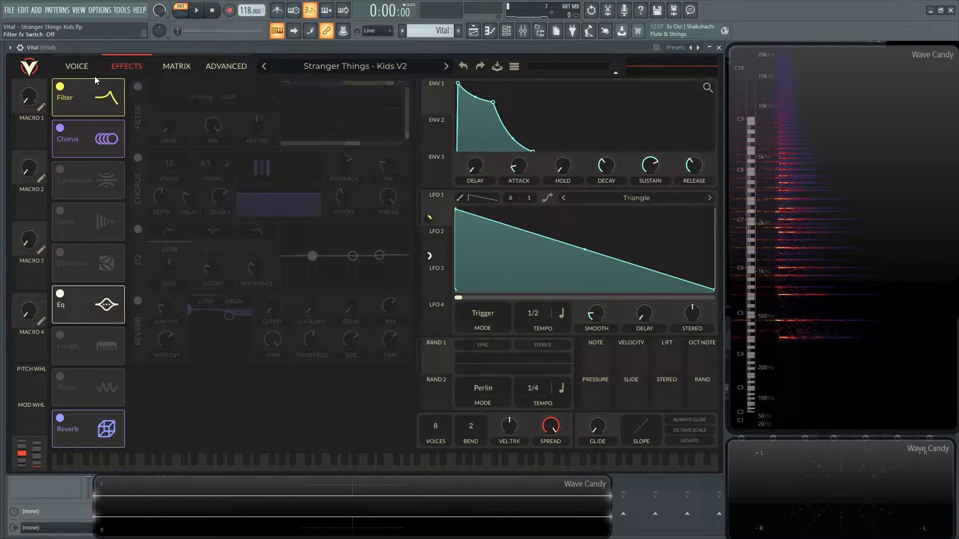
{"action": "left_click", "coordinate": [77, 66]}
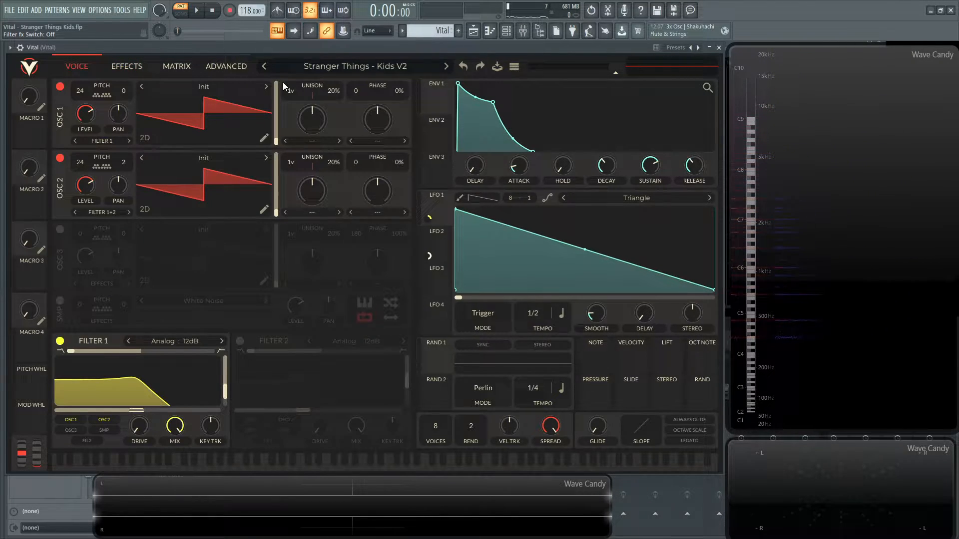
{"action": "mouse_move", "coordinate": [220, 181]}
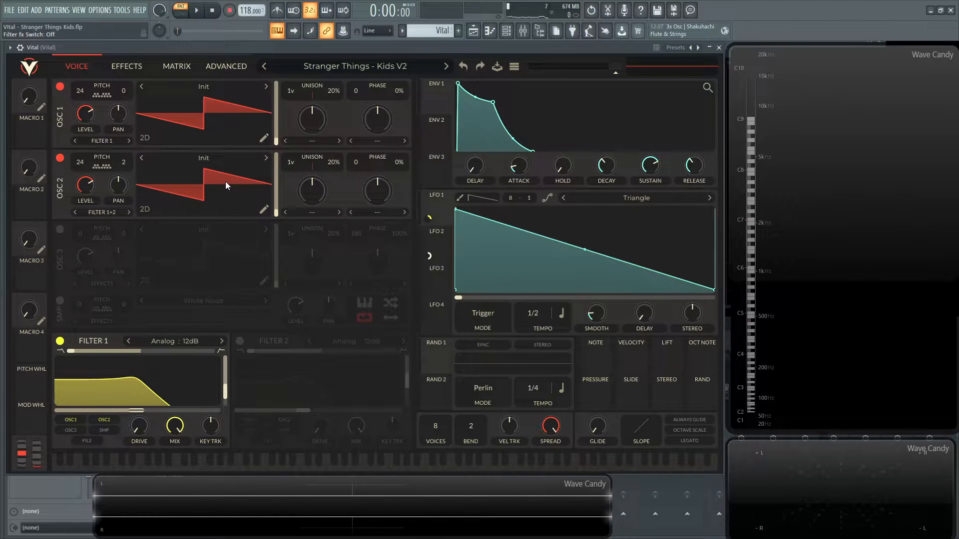
{"action": "mouse_move", "coordinate": [88, 96]}
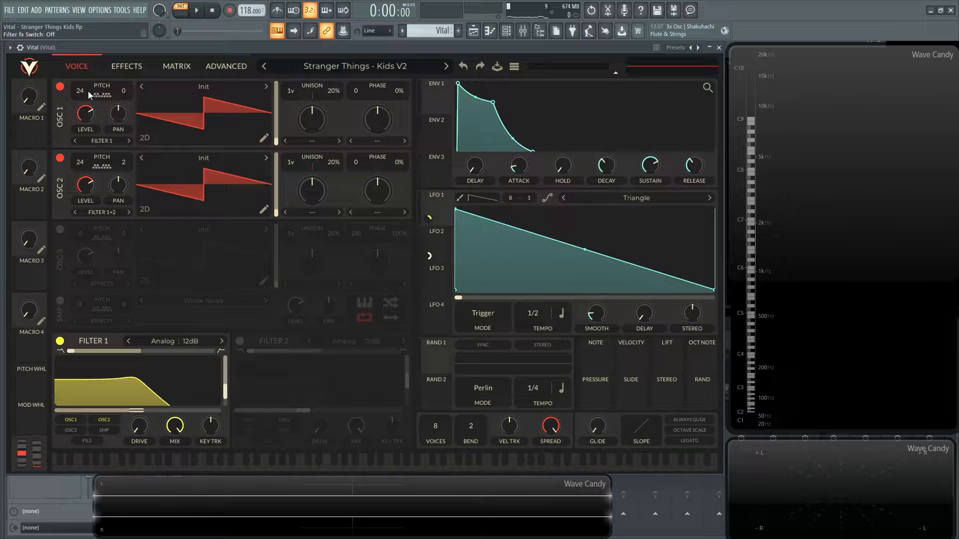
{"action": "mouse_move", "coordinate": [149, 122]}
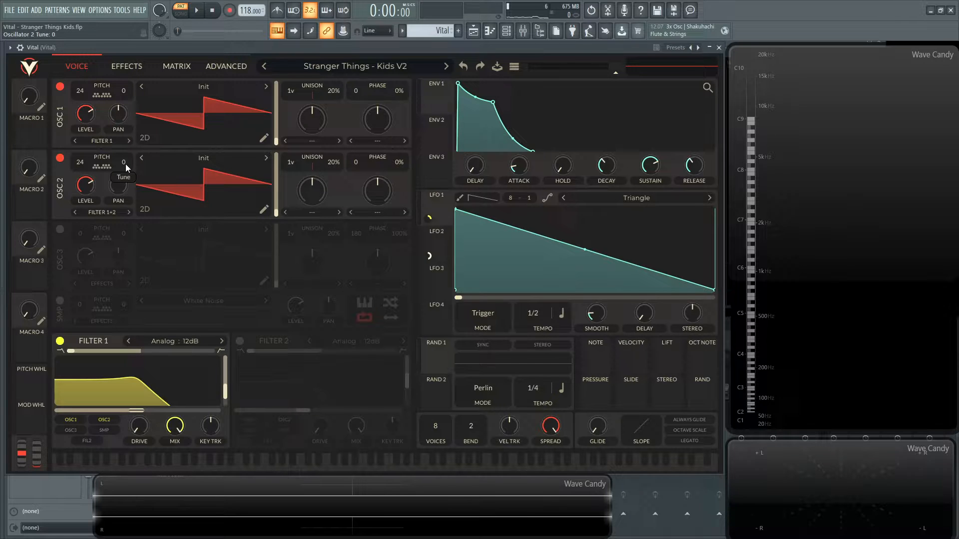
Audition the undetuned sound, then raise oscillator 2's fine tune to 2
{"action": "left_click", "coordinate": [212, 10]}
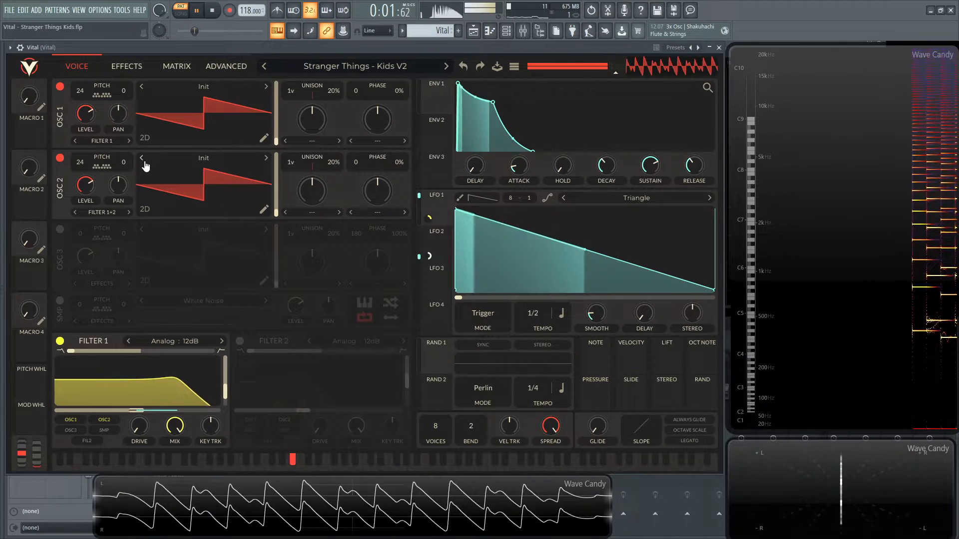
{"action": "left_click", "coordinate": [212, 10]}
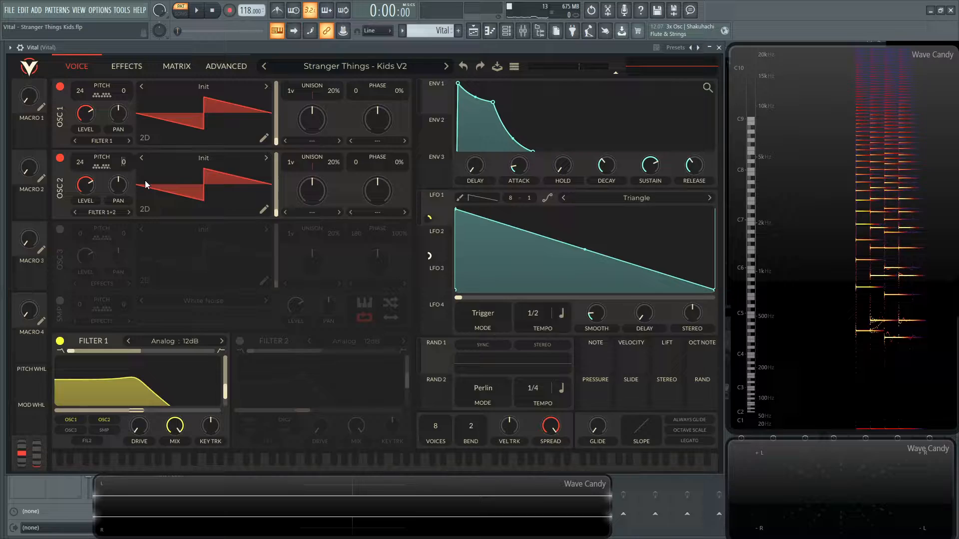
{"action": "left_click", "coordinate": [195, 10]}
{"action": "type", "text": "2"}
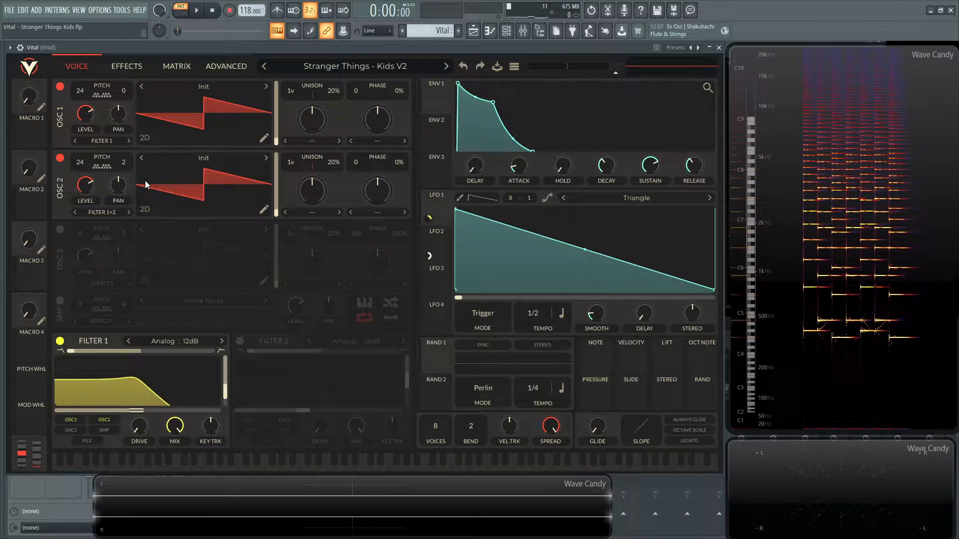
{"action": "mouse_move", "coordinate": [122, 165]}
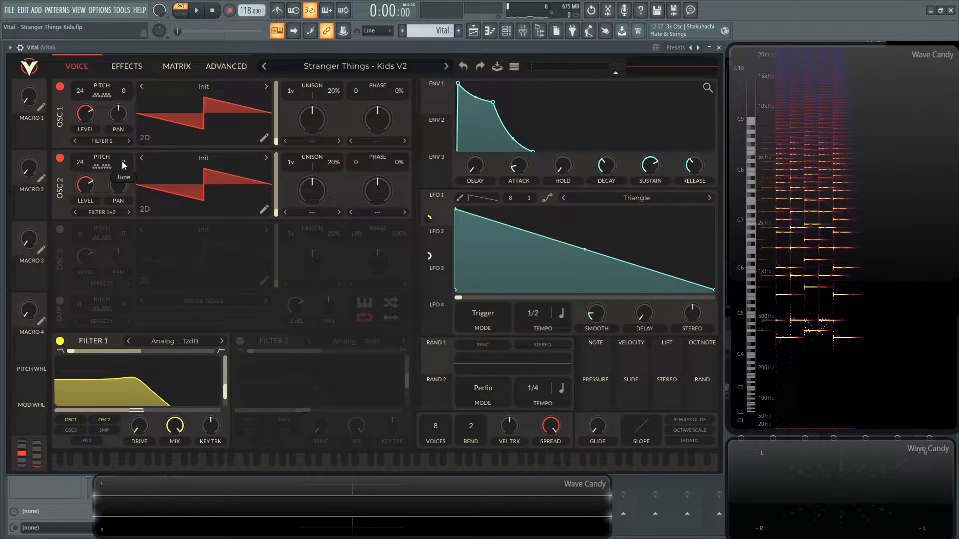
{"action": "mouse_move", "coordinate": [222, 151]}
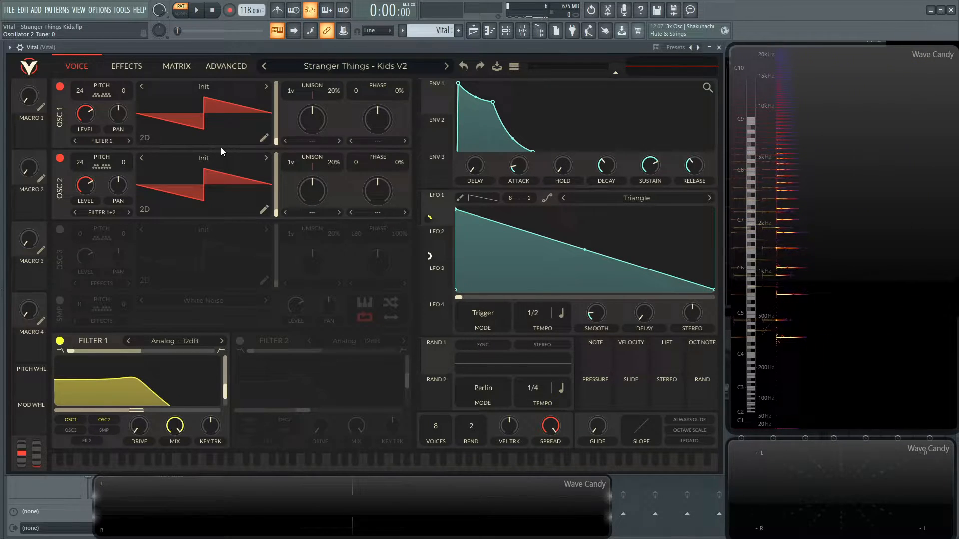
Play the patch with oscillator 2 detuned to compare, then stop playback
{"action": "left_click", "coordinate": [211, 10]}
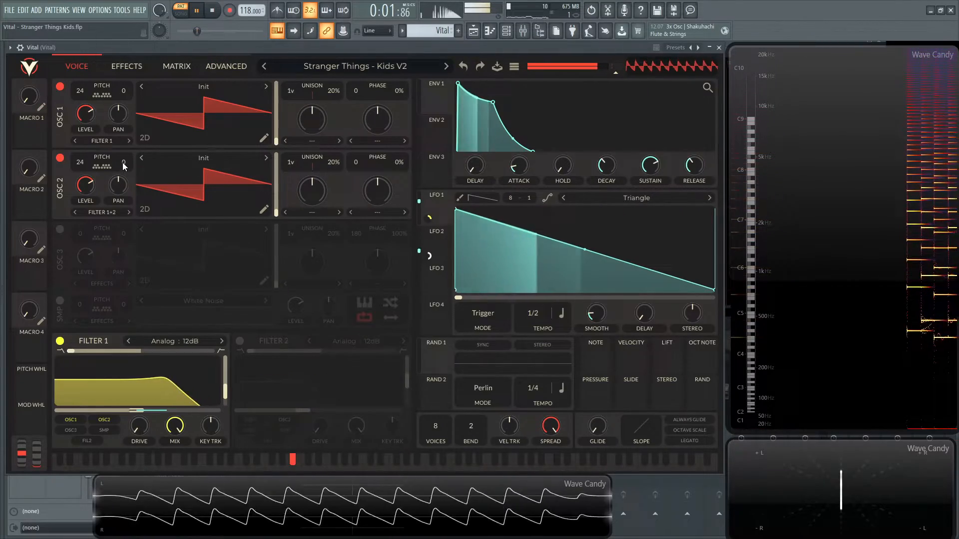
{"action": "right_click", "coordinate": [122, 165]}
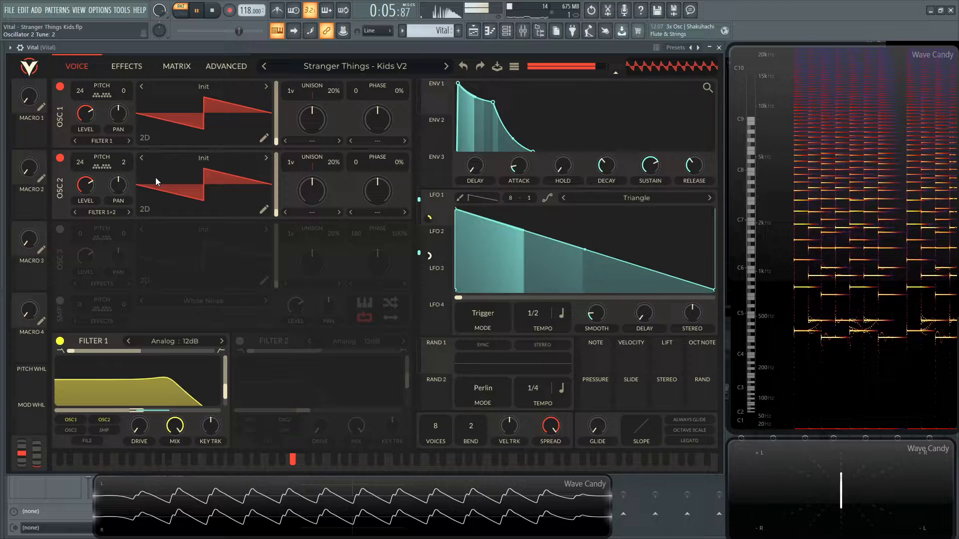
{"action": "left_click", "coordinate": [212, 10]}
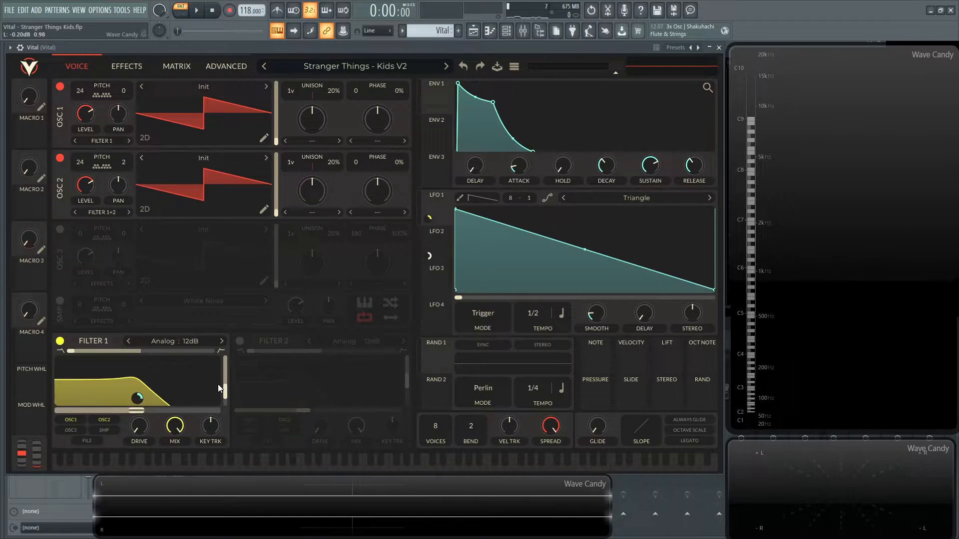
{"action": "left_click", "coordinate": [172, 342]}
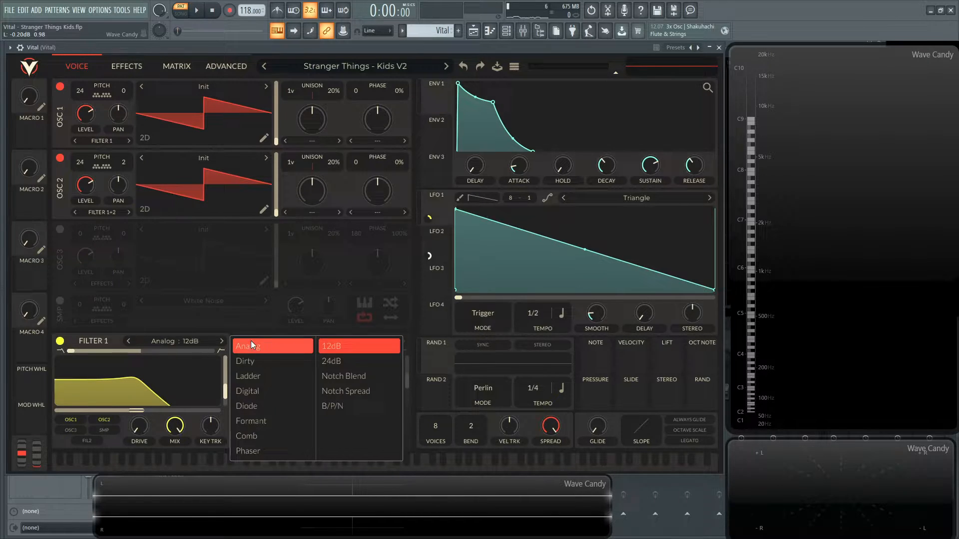
{"action": "mouse_move", "coordinate": [279, 375]}
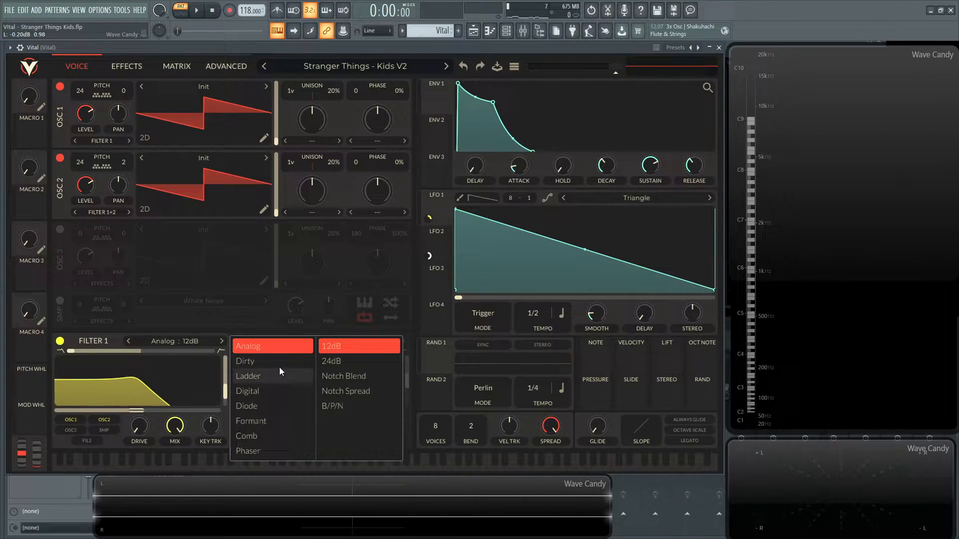
{"action": "mouse_move", "coordinate": [230, 432]}
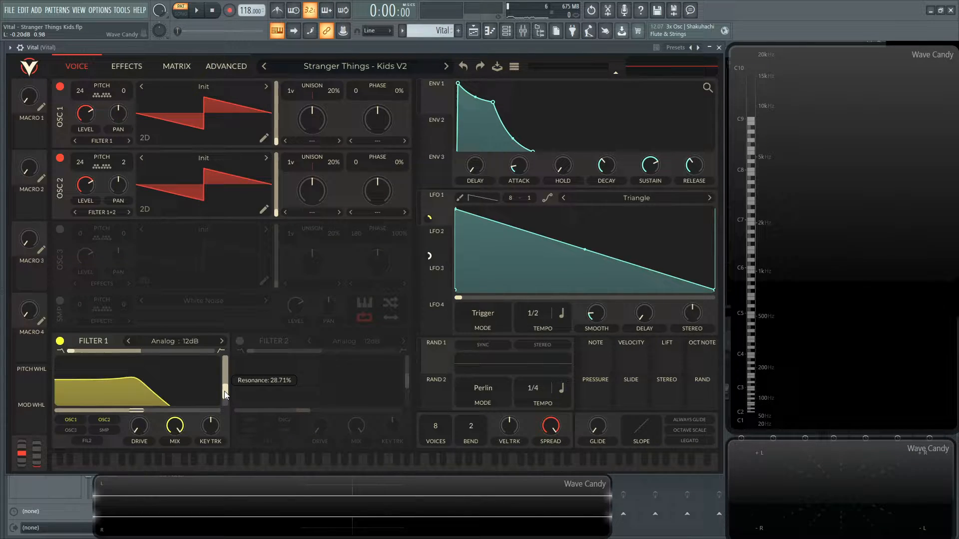
{"action": "mouse_move", "coordinate": [211, 404]}
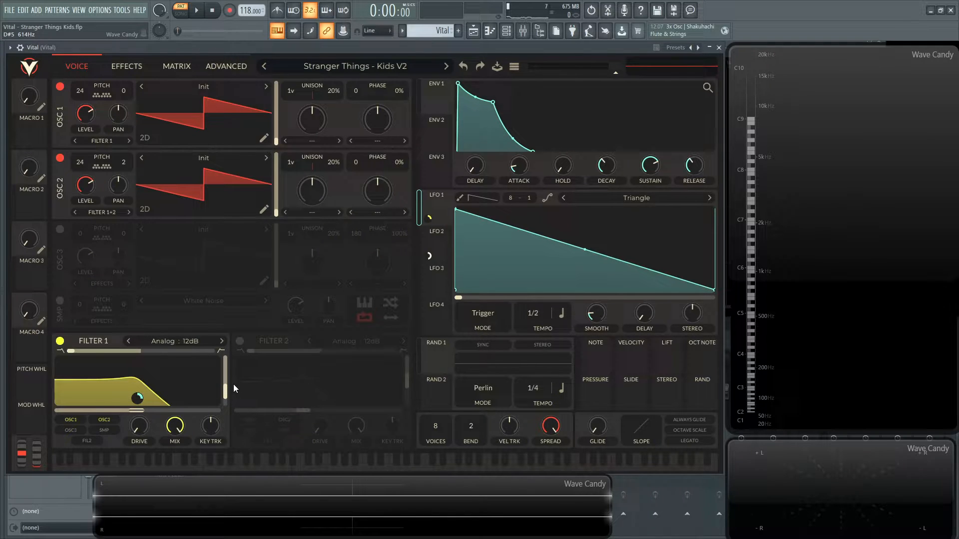
{"action": "left_click", "coordinate": [194, 9]}
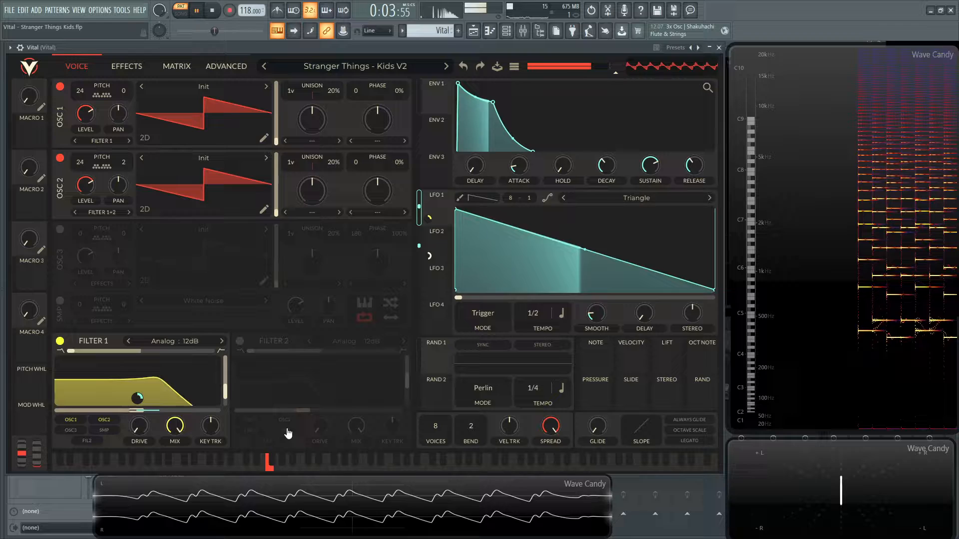
{"action": "left_click", "coordinate": [212, 10]}
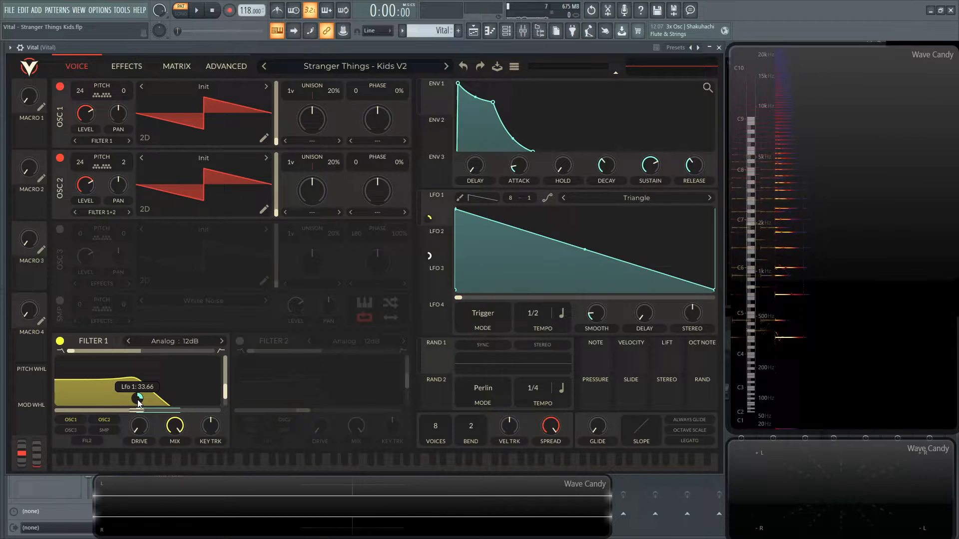
{"action": "left_click", "coordinate": [196, 10]}
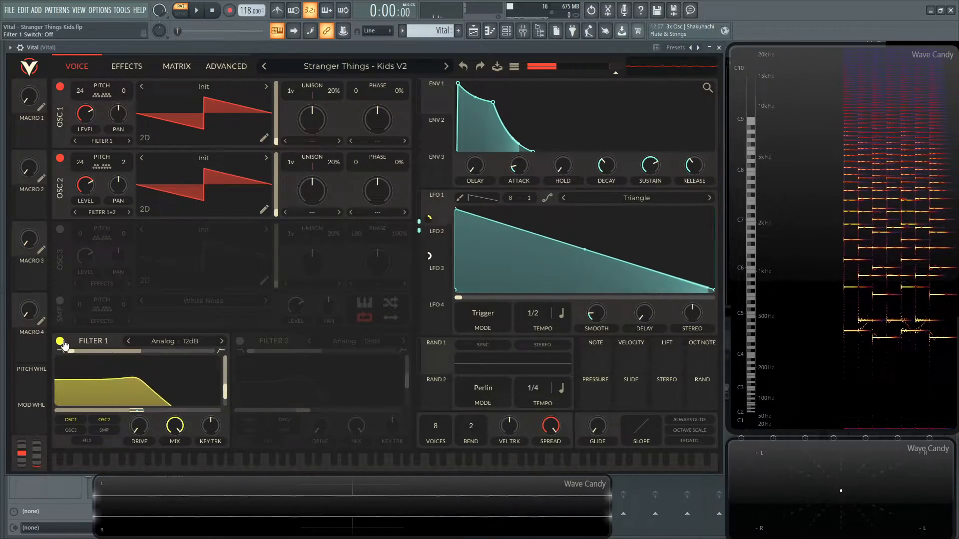
{"action": "left_click", "coordinate": [196, 10]}
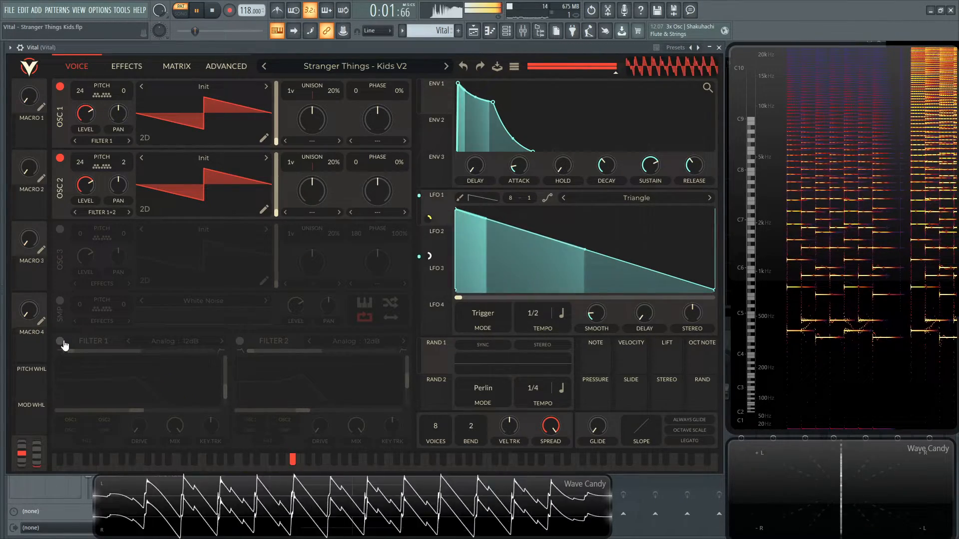
{"action": "left_click", "coordinate": [60, 343]}
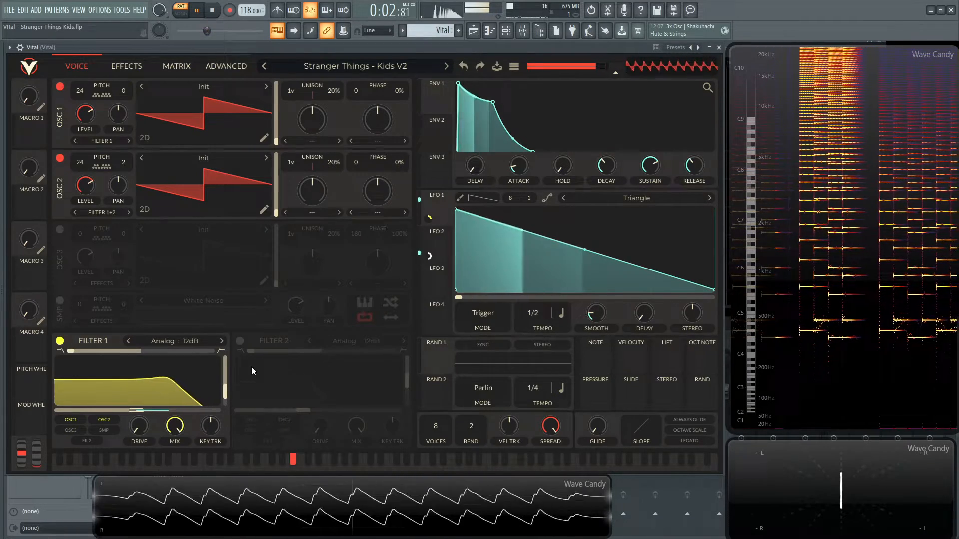
{"action": "left_click", "coordinate": [210, 10]}
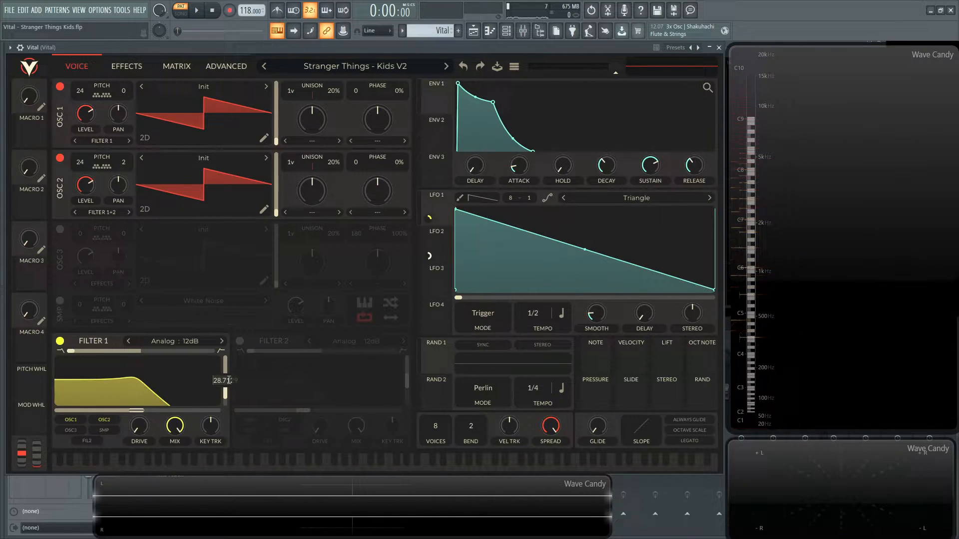
Push Filter 1's resonance up to about 71%, audition it, and bring it back down to a soft bump
{"action": "left_click", "coordinate": [195, 10]}
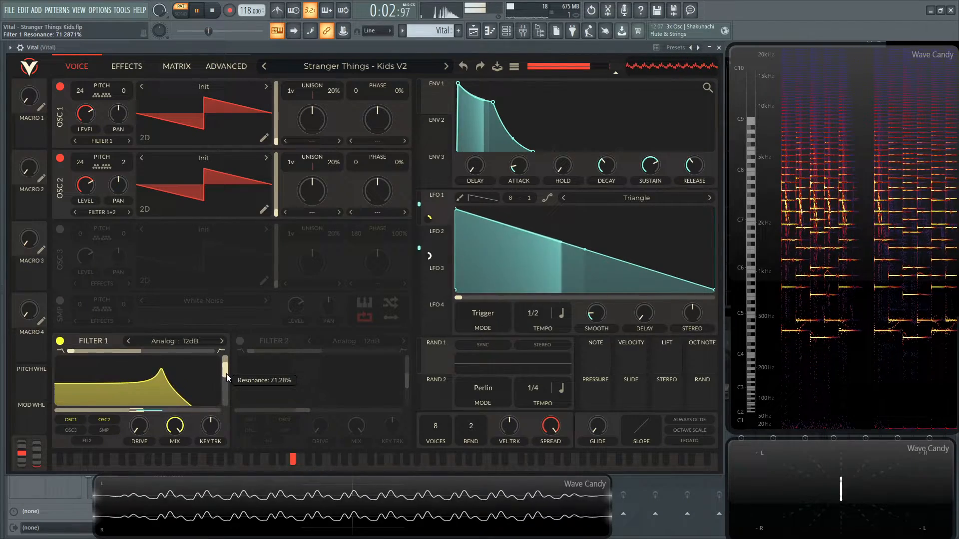
{"action": "left_click", "coordinate": [212, 10]}
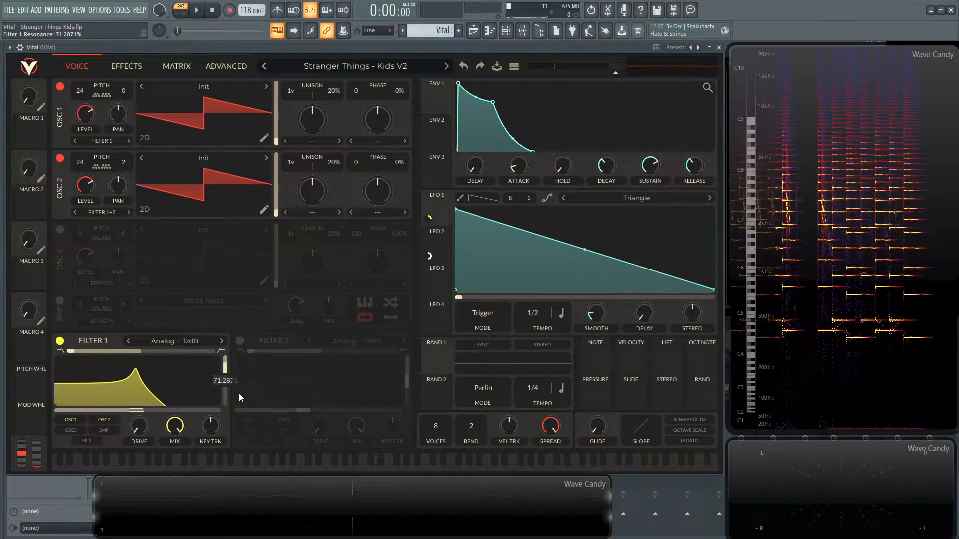
{"action": "left_click", "coordinate": [196, 10]}
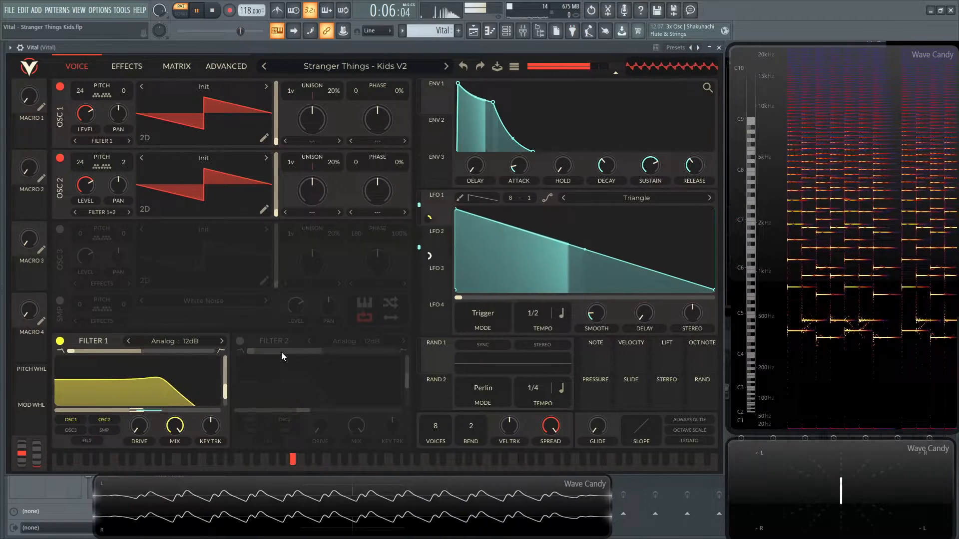
{"action": "left_click", "coordinate": [212, 10]}
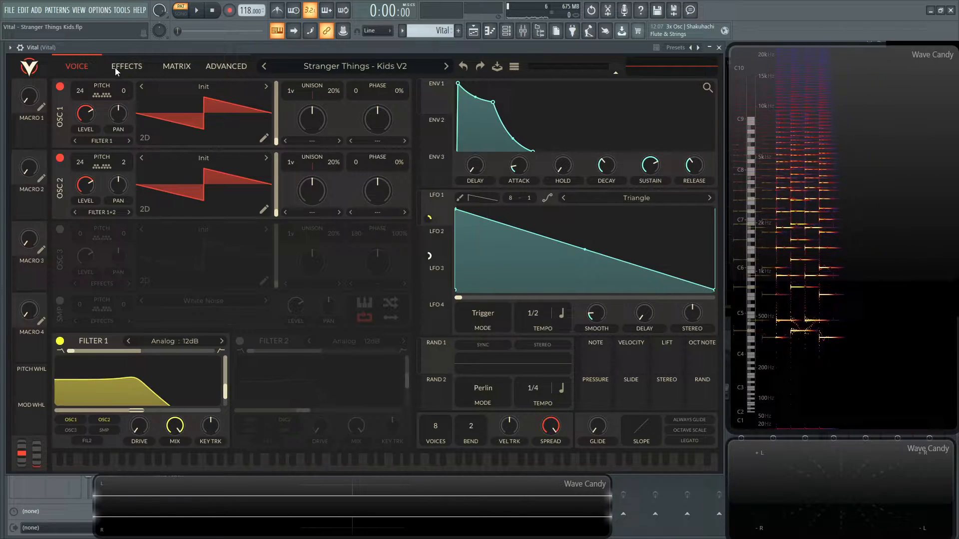
Enable the Filter module in the effects chain and audition it
{"action": "left_click", "coordinate": [127, 66]}
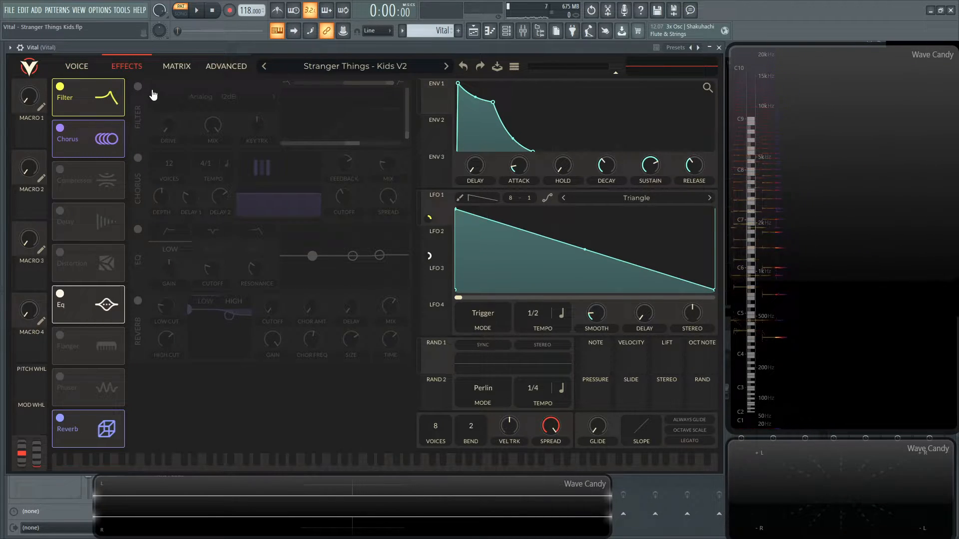
{"action": "left_click", "coordinate": [138, 86]}
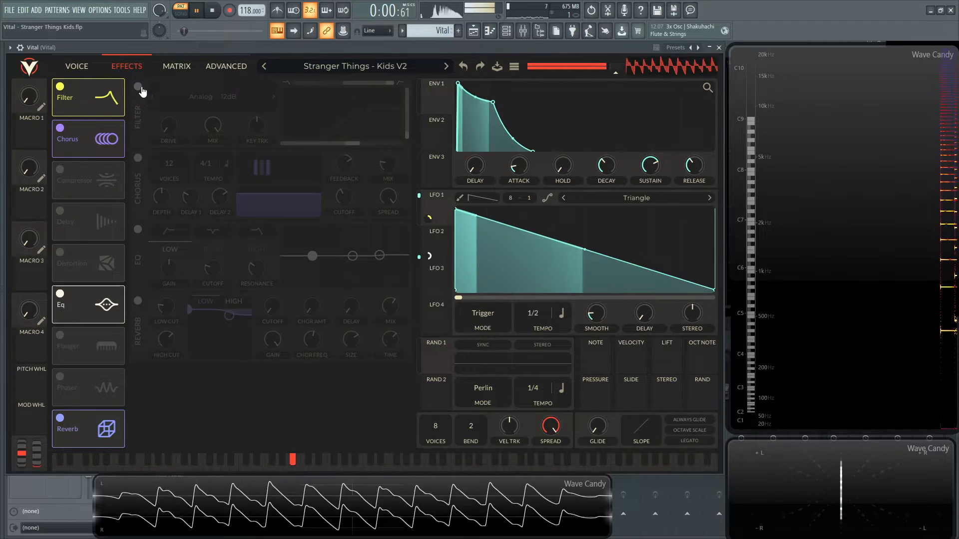
{"action": "left_click", "coordinate": [138, 88]}
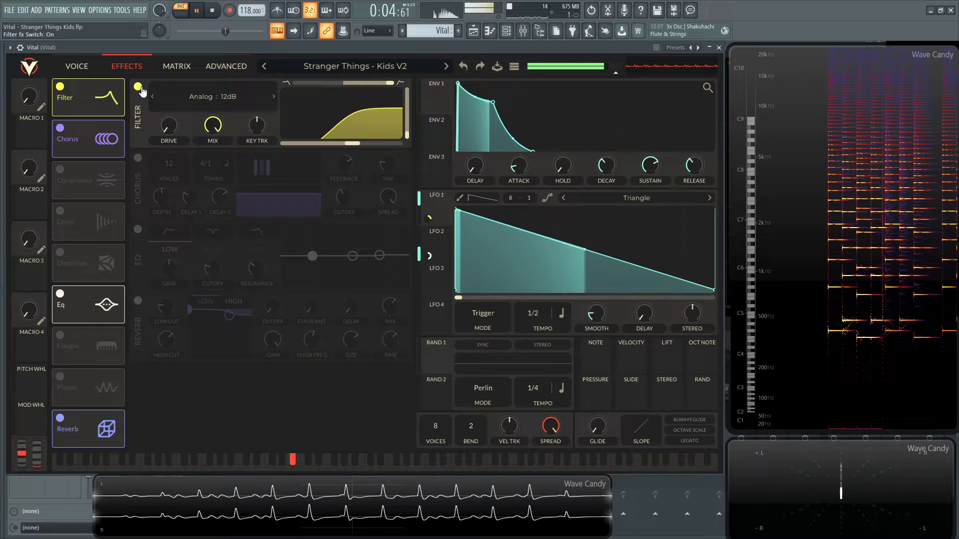
{"action": "left_click", "coordinate": [197, 10]}
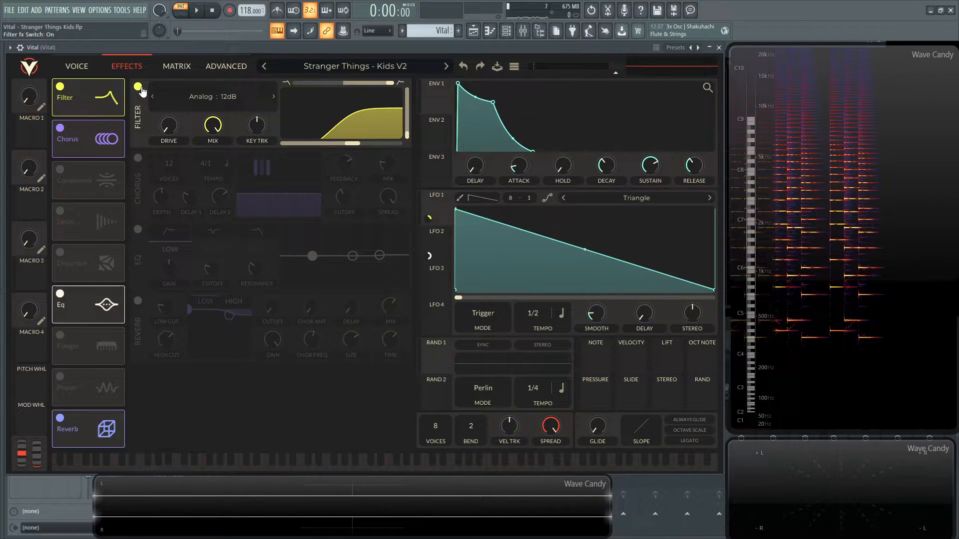
Set the effects-chain filter cutoff to about 23.5 semitones and play the patch
{"action": "left_click", "coordinate": [77, 66]}
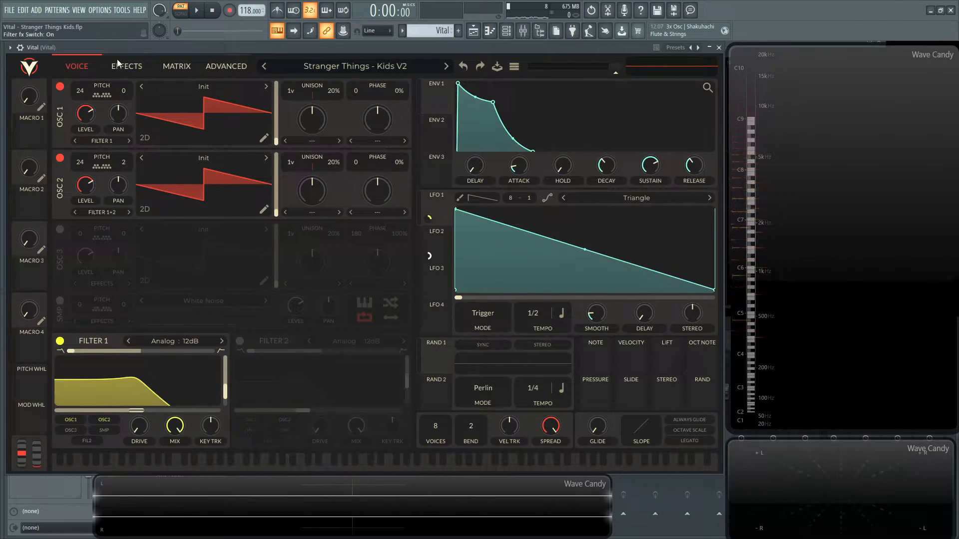
{"action": "left_click", "coordinate": [127, 66]}
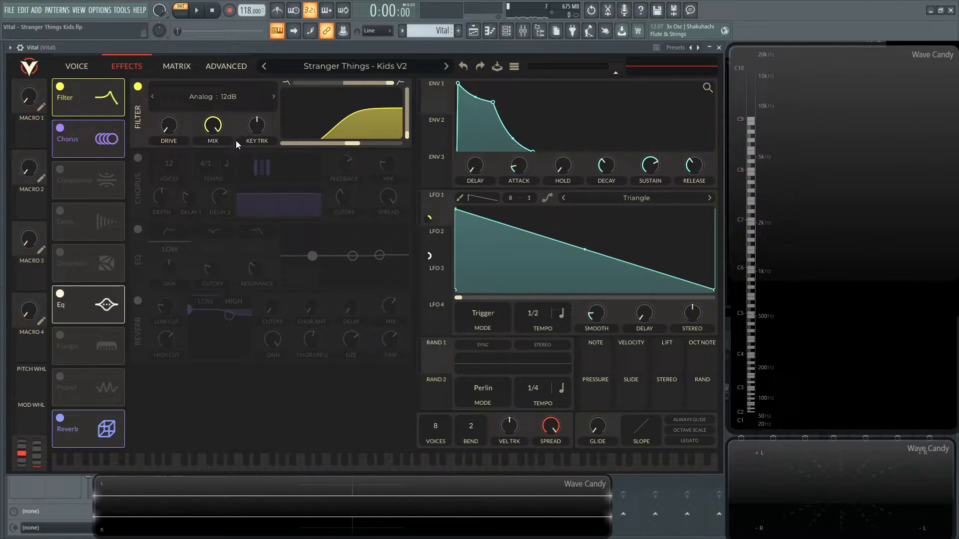
{"action": "mouse_move", "coordinate": [266, 207]}
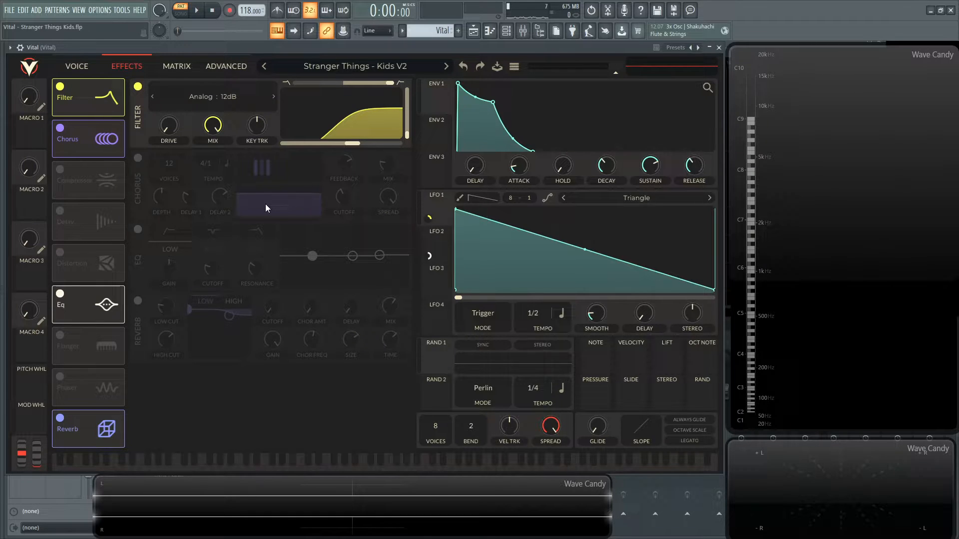
{"action": "mouse_move", "coordinate": [203, 100]}
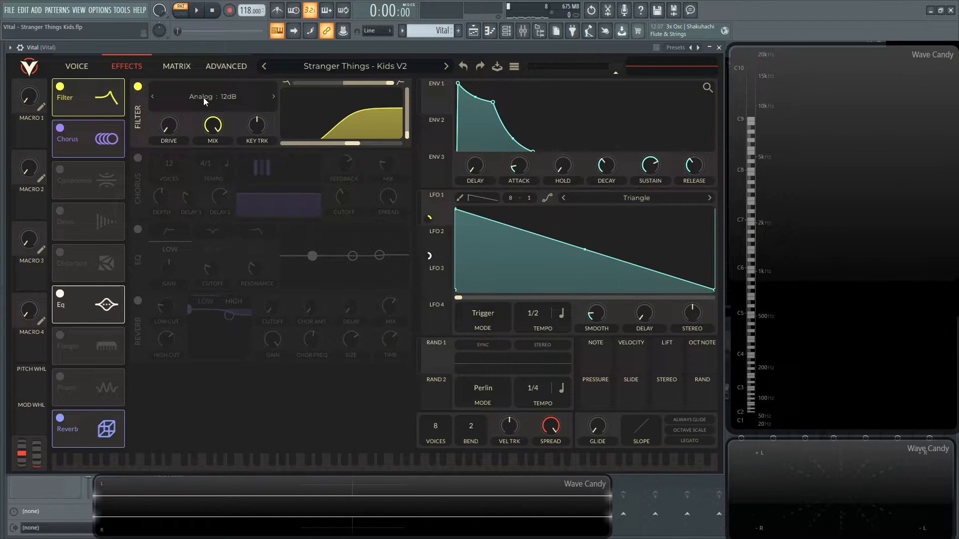
{"action": "left_click", "coordinate": [211, 97]}
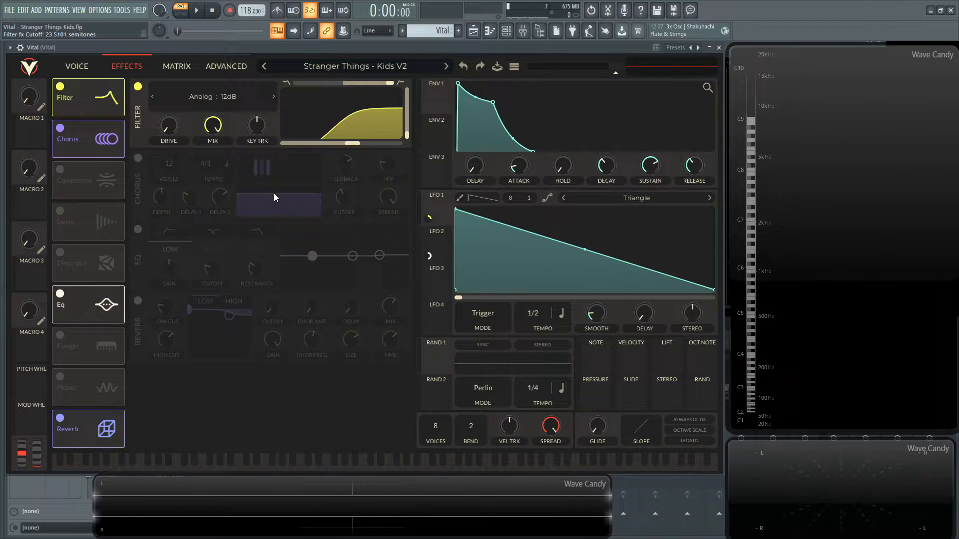
{"action": "left_click", "coordinate": [196, 10]}
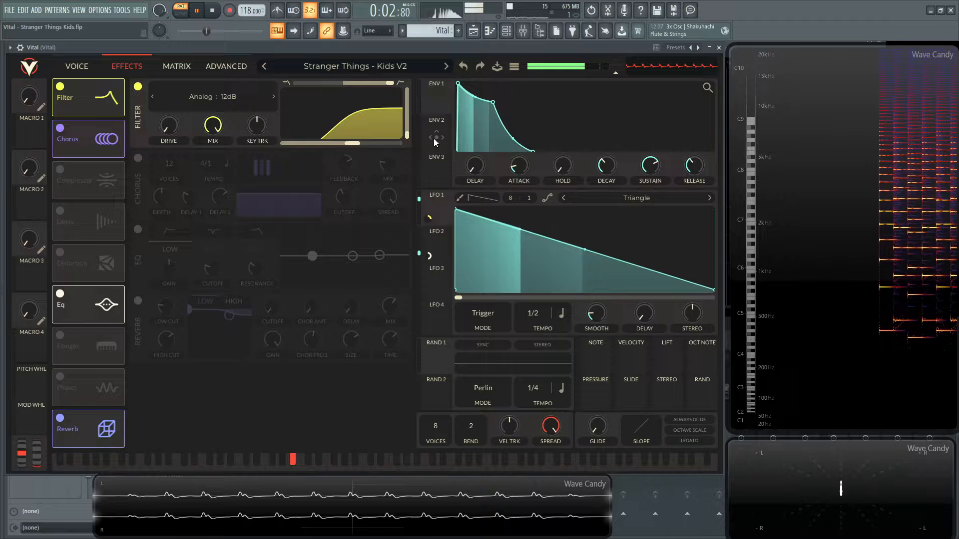
{"action": "left_click", "coordinate": [211, 10]}
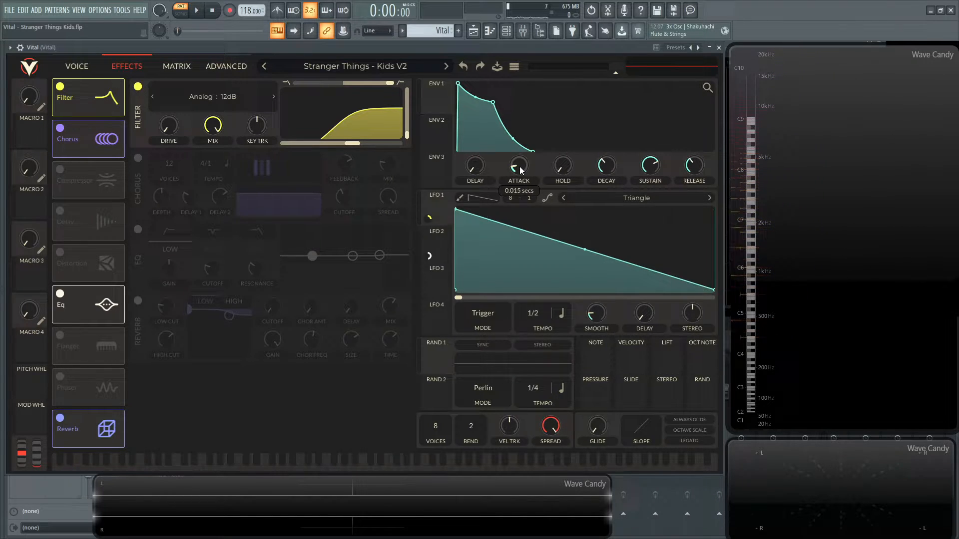
{"action": "mouse_move", "coordinate": [605, 165]}
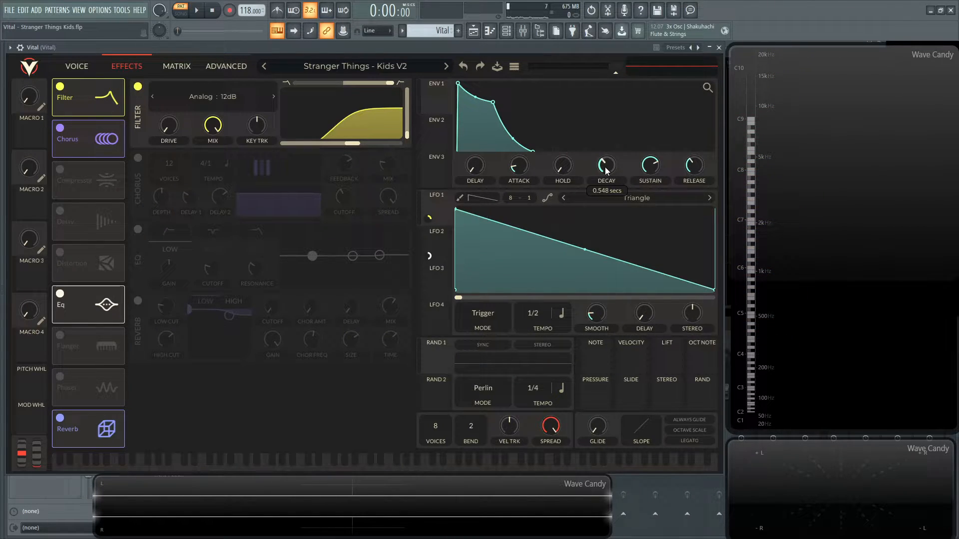
{"action": "mouse_move", "coordinate": [649, 167]}
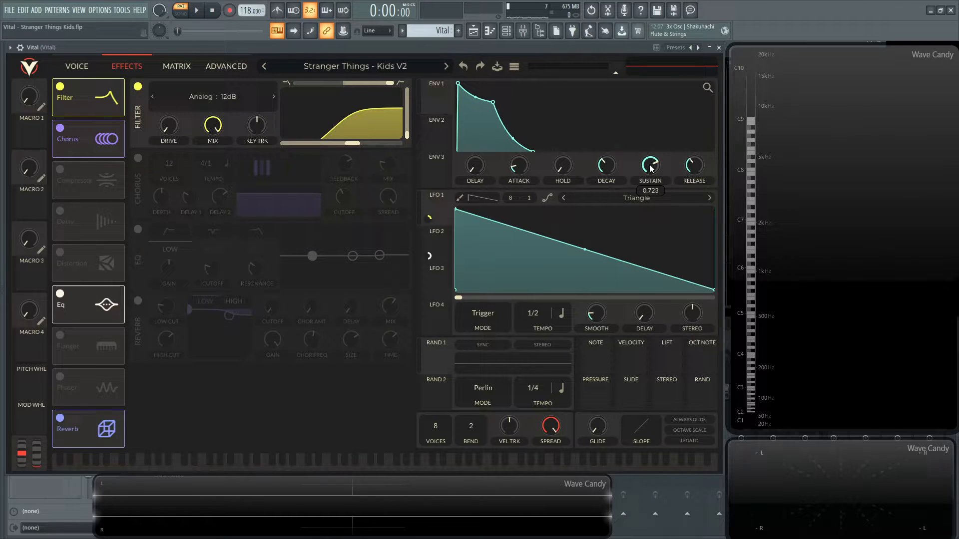
{"action": "mouse_move", "coordinate": [668, 170]}
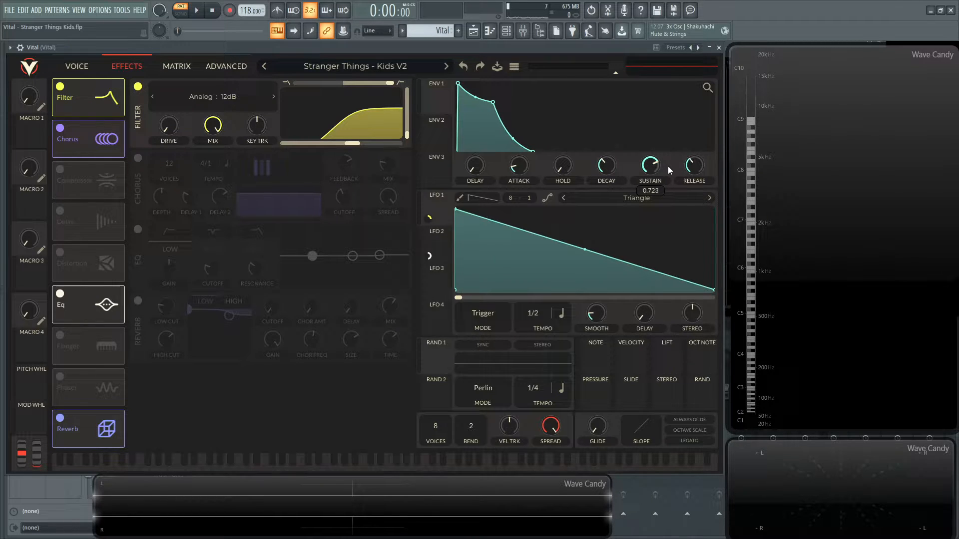
{"action": "mouse_move", "coordinate": [693, 165]}
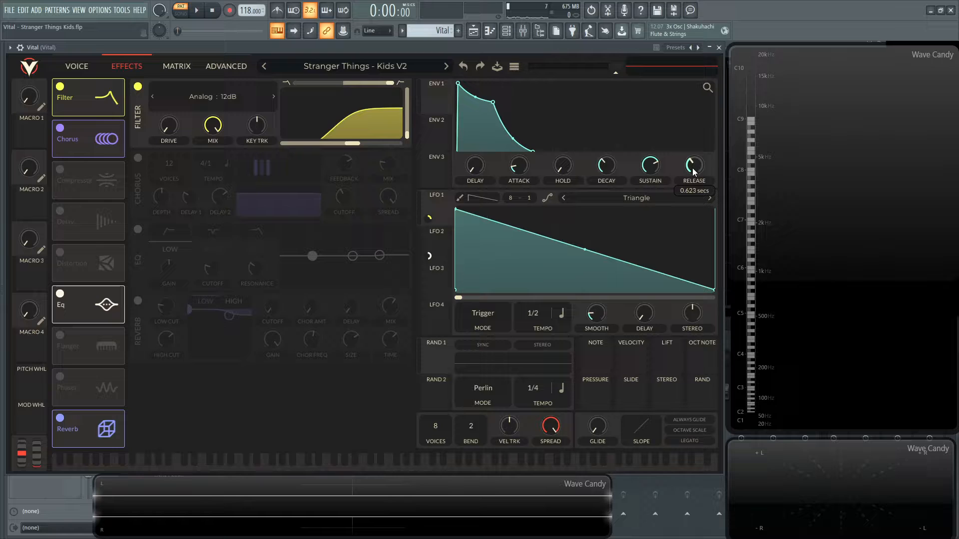
{"action": "left_click", "coordinate": [196, 10]}
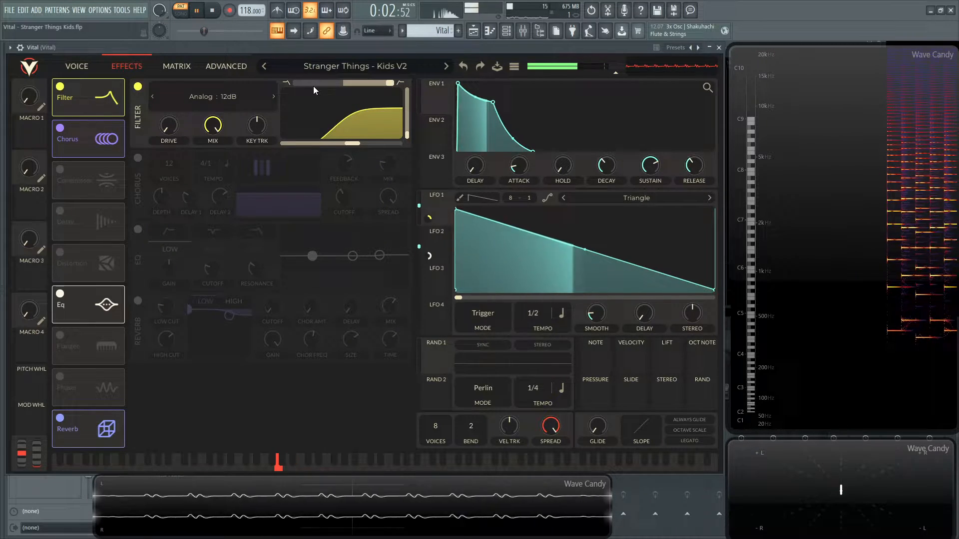
{"action": "left_click", "coordinate": [212, 10]}
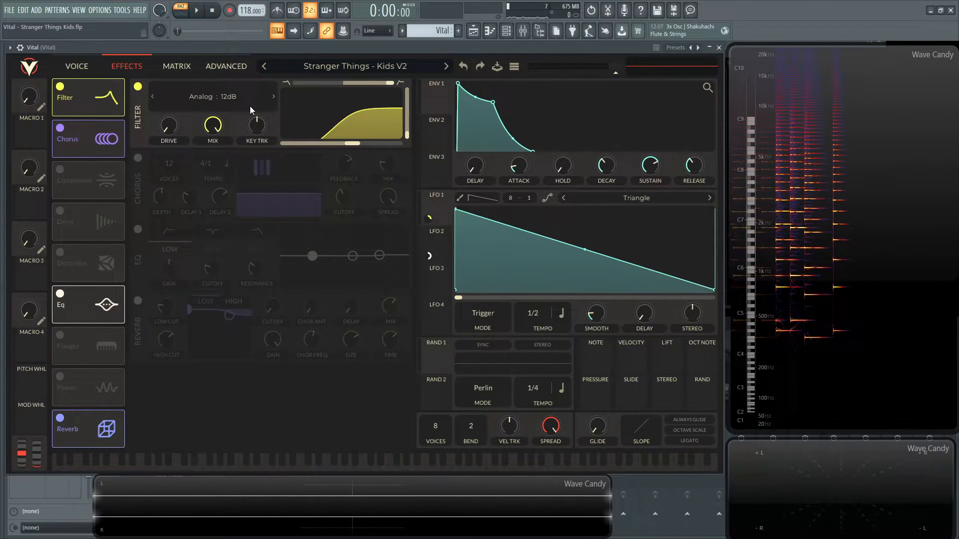
Switch on the Chorus effect, audition the patch, and return to the voice page
{"action": "left_click", "coordinate": [138, 160]}
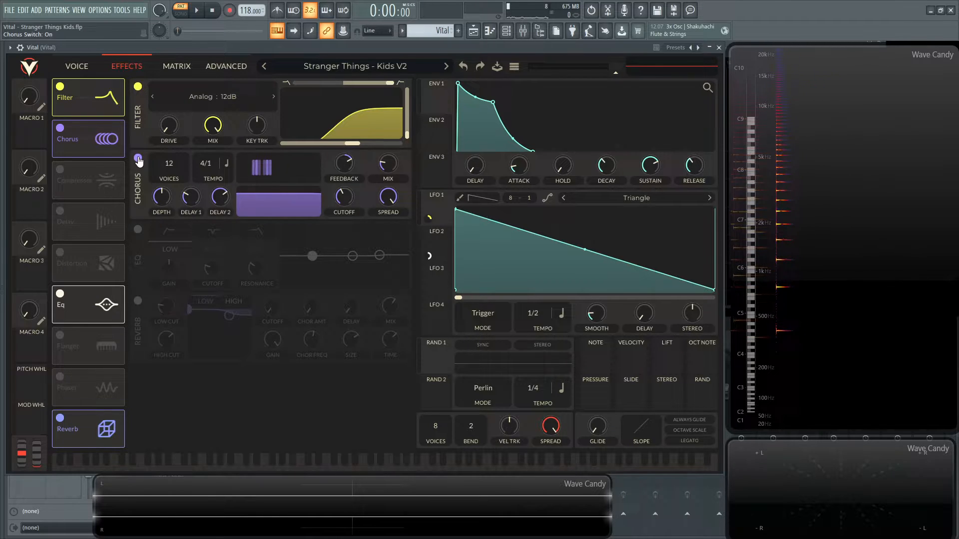
{"action": "left_click", "coordinate": [195, 10]}
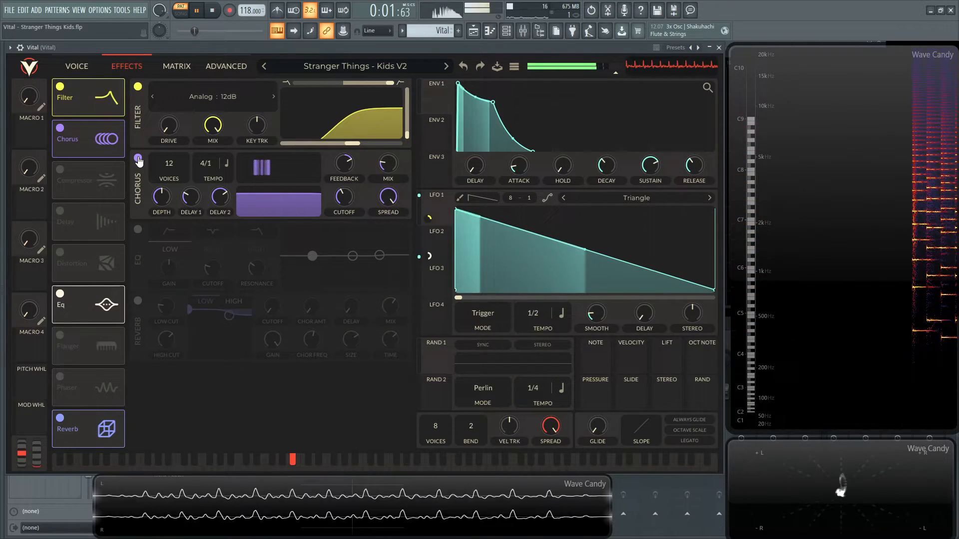
{"action": "left_click", "coordinate": [212, 10]}
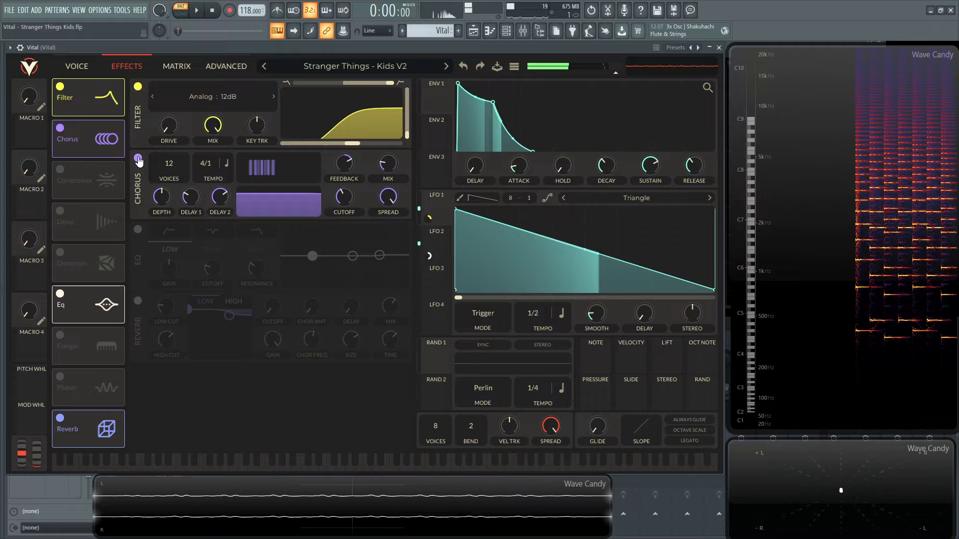
{"action": "left_click", "coordinate": [76, 65]}
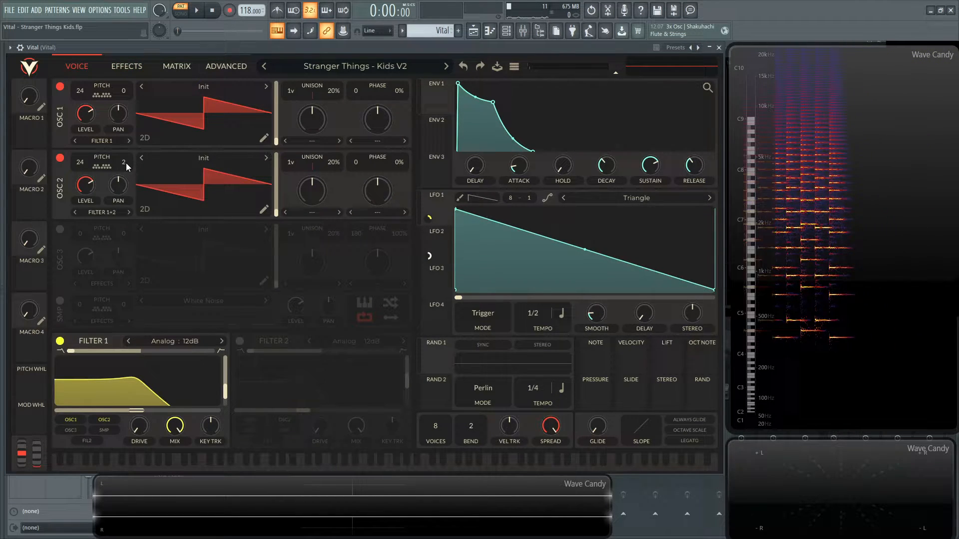
{"action": "left_click", "coordinate": [126, 65]}
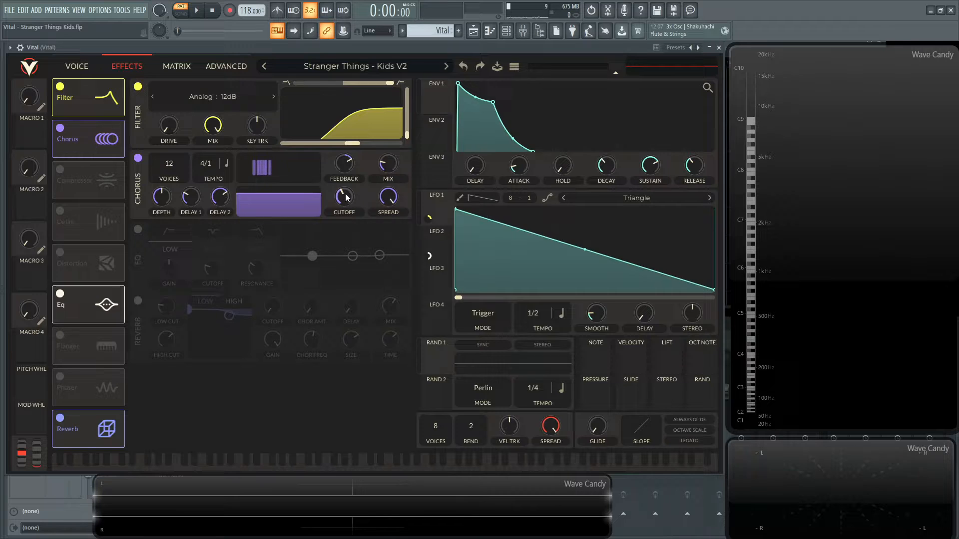
{"action": "mouse_move", "coordinate": [219, 197]}
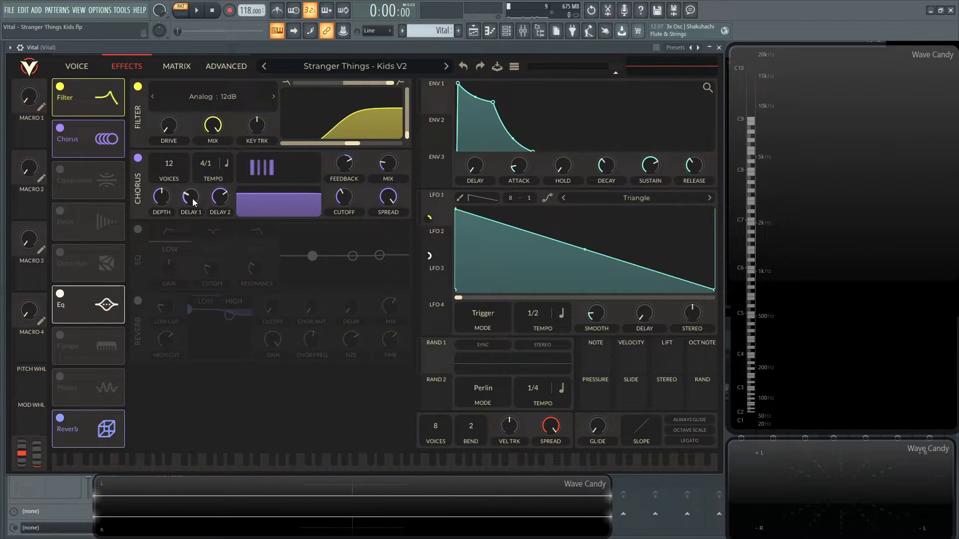
{"action": "mouse_move", "coordinate": [190, 197]}
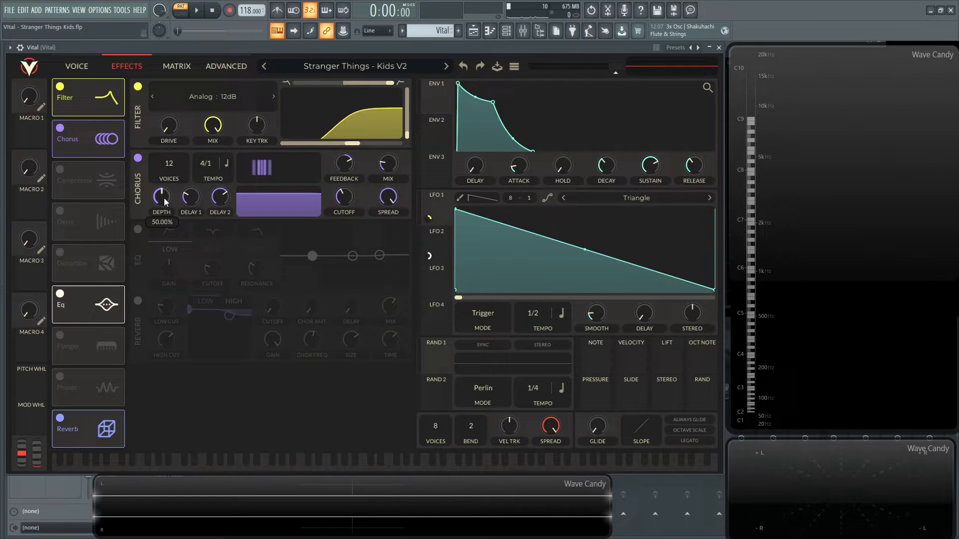
Check the chorus depth at 50% and replay the patch with the 12-voice chorus
{"action": "left_click", "coordinate": [194, 10]}
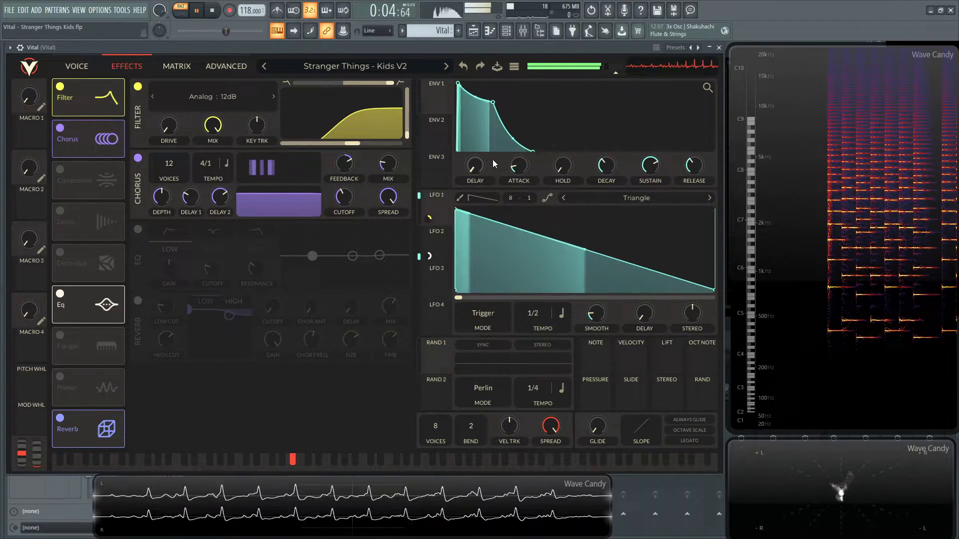
{"action": "left_click", "coordinate": [211, 10]}
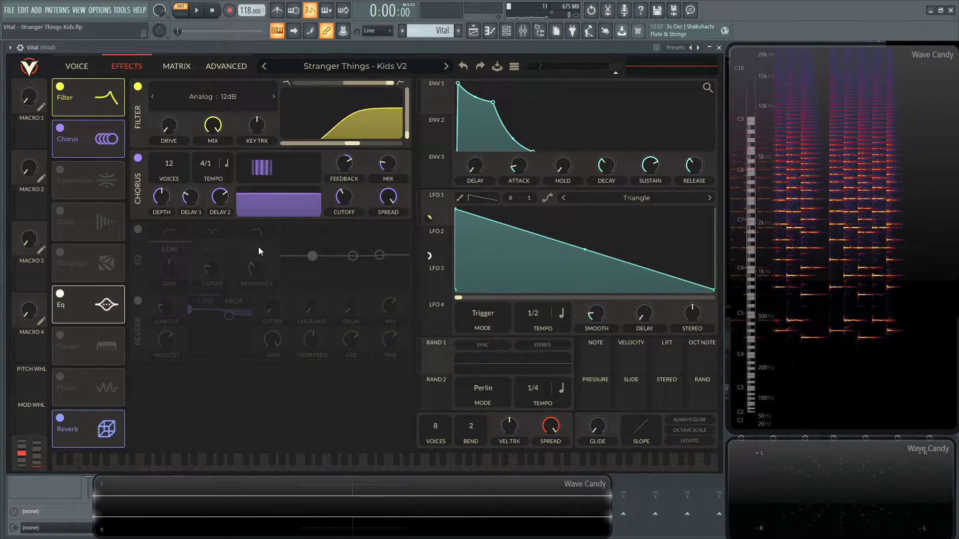
{"action": "mouse_move", "coordinate": [267, 264]}
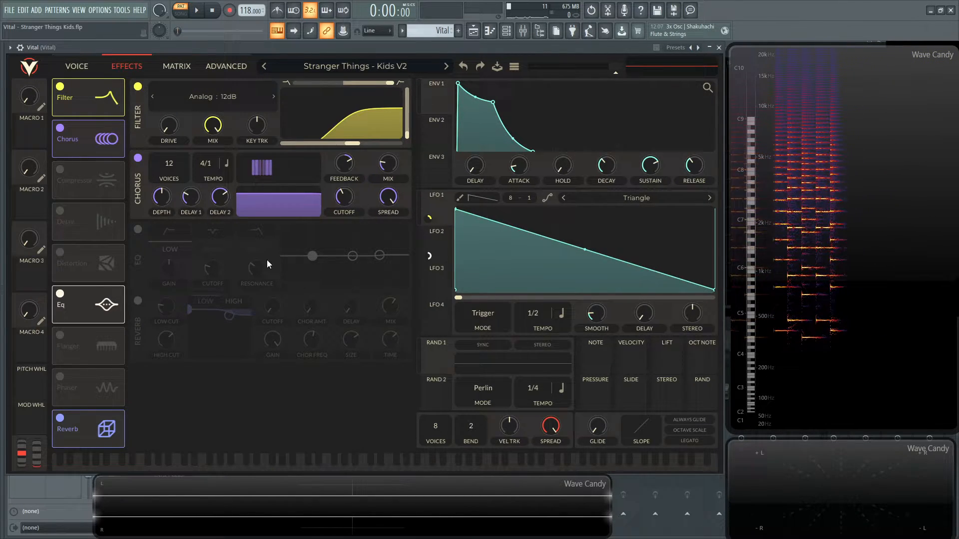
{"action": "mouse_move", "coordinate": [185, 311]}
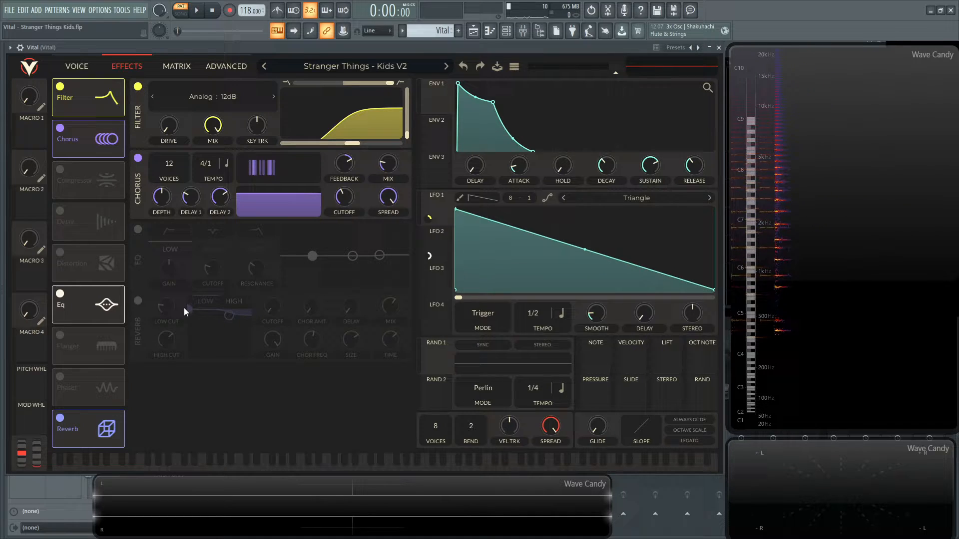
Enable the reverb with 1107 Hz high cut, 0 dB gain, 69.54% size and 3.671 s time, and audition it
{"action": "left_click", "coordinate": [137, 301]}
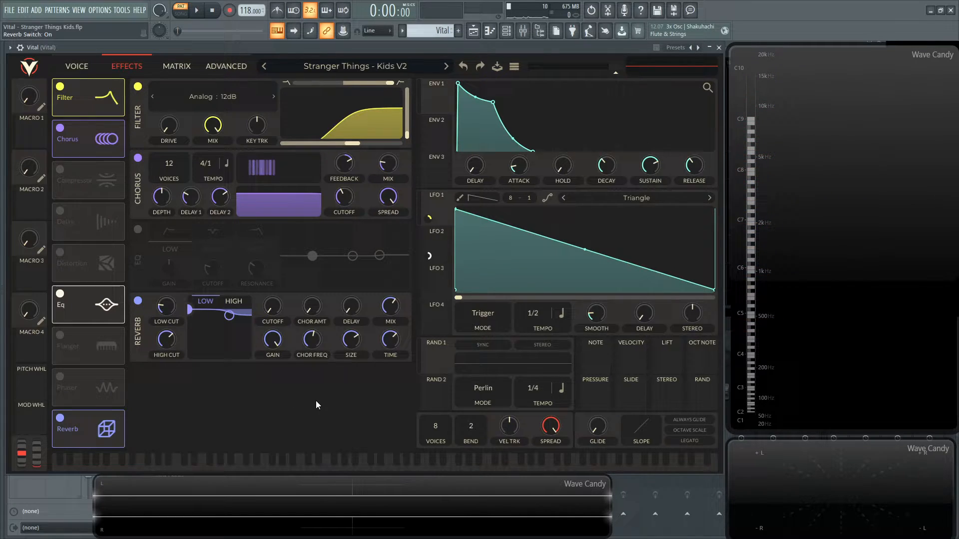
{"action": "left_click", "coordinate": [194, 10]}
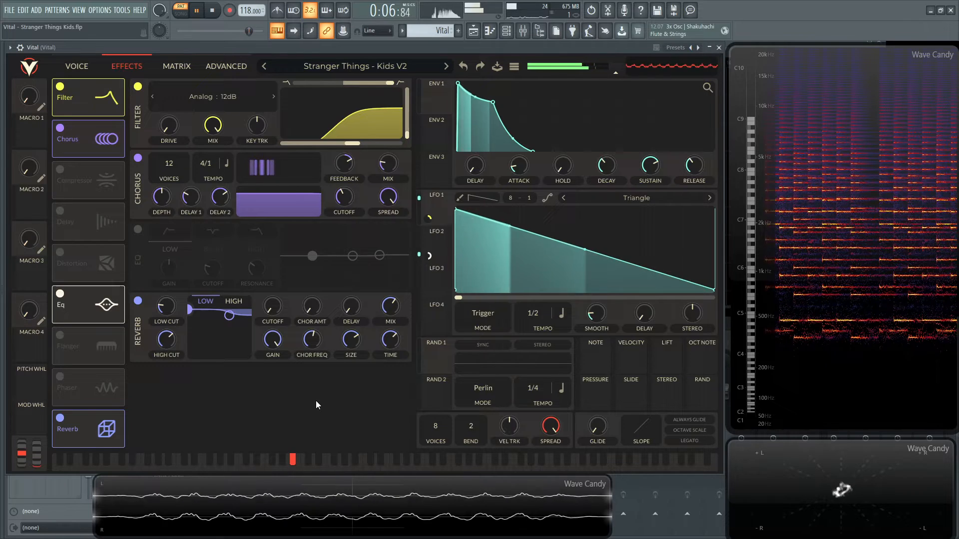
{"action": "left_click", "coordinate": [212, 10]}
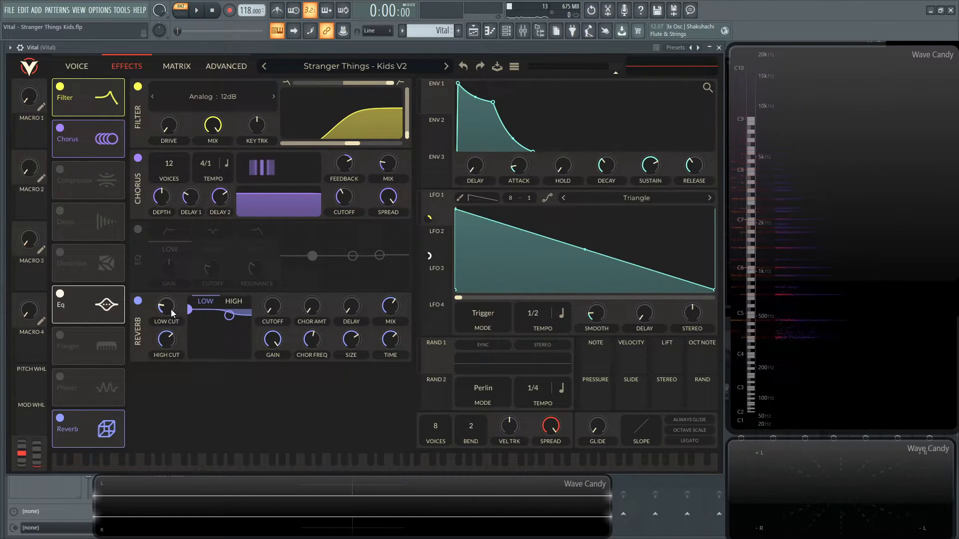
{"action": "mouse_move", "coordinate": [164, 308]}
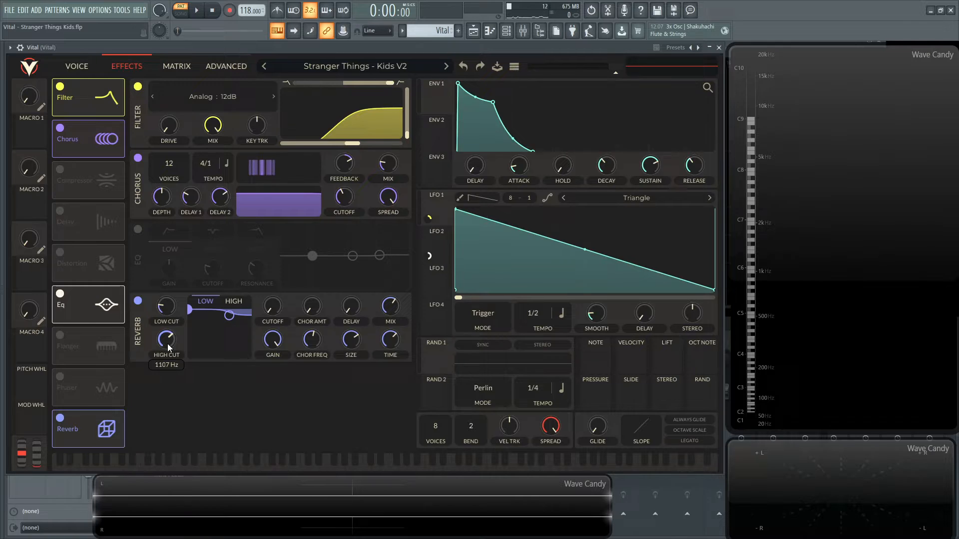
{"action": "mouse_move", "coordinate": [227, 347]}
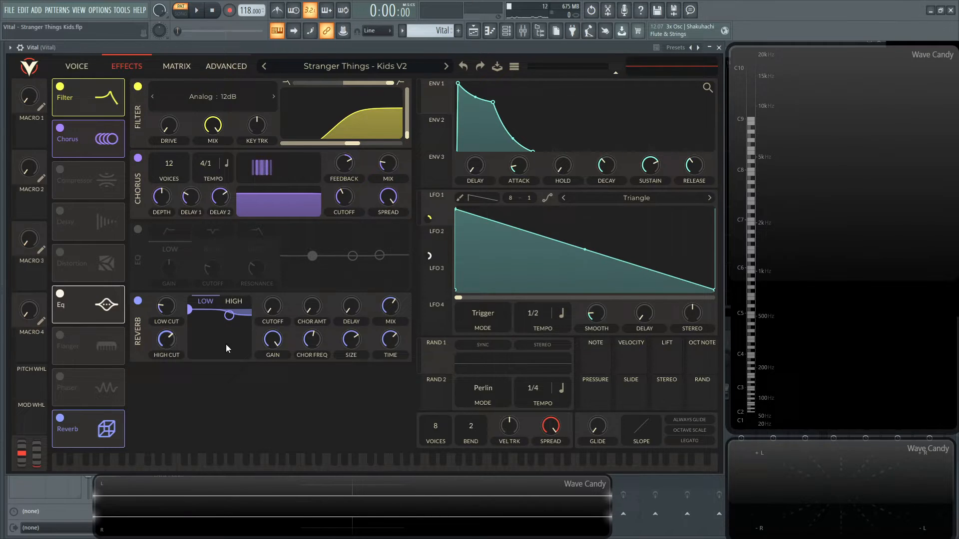
{"action": "mouse_move", "coordinate": [271, 308]}
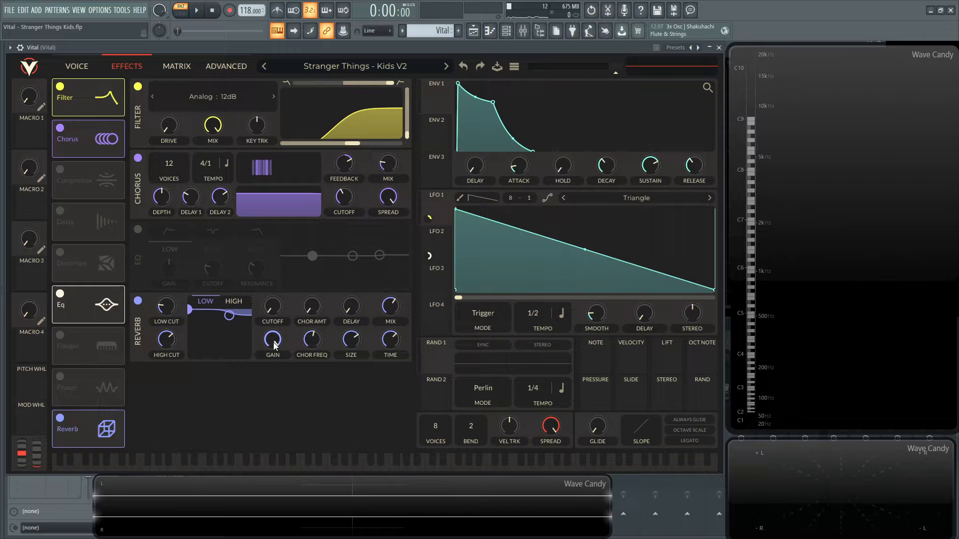
{"action": "mouse_move", "coordinate": [273, 340]}
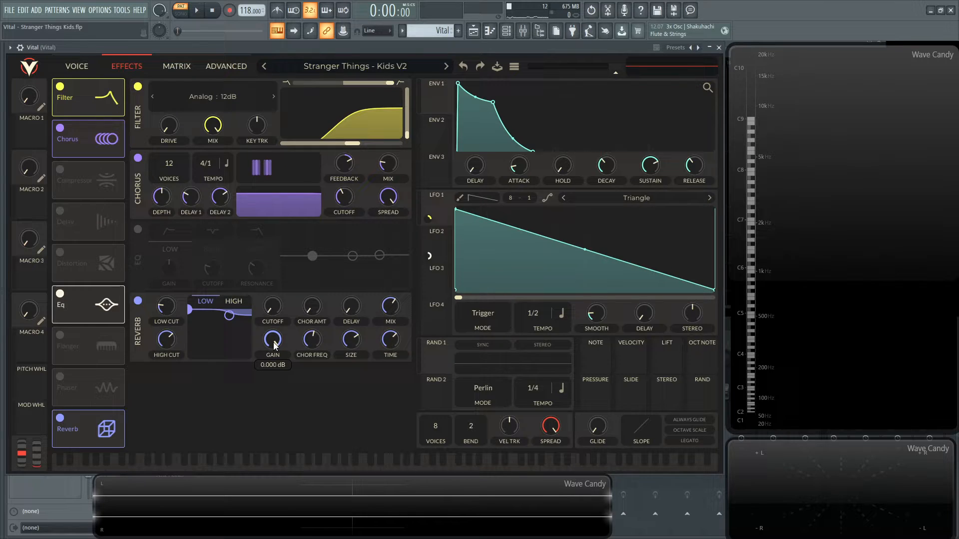
{"action": "mouse_move", "coordinate": [309, 340]}
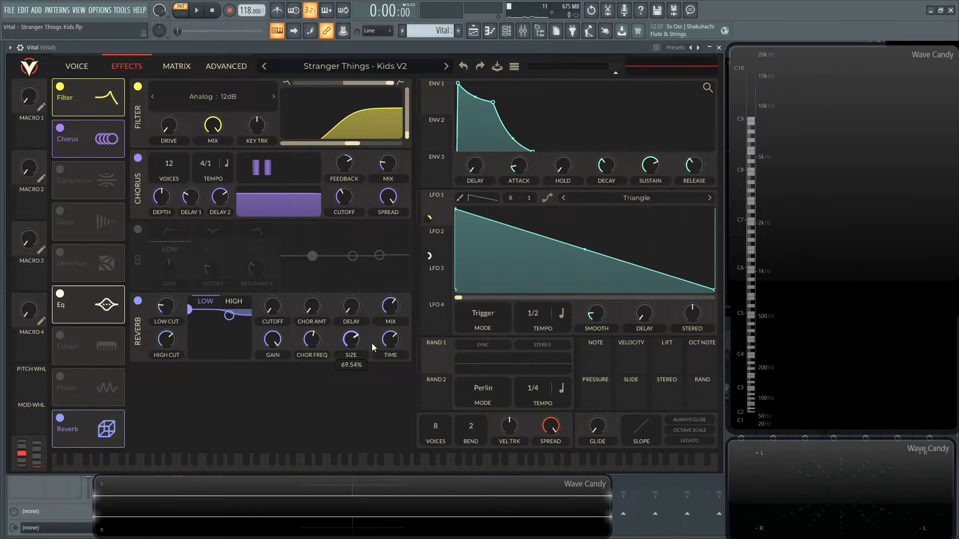
{"action": "mouse_move", "coordinate": [389, 340]}
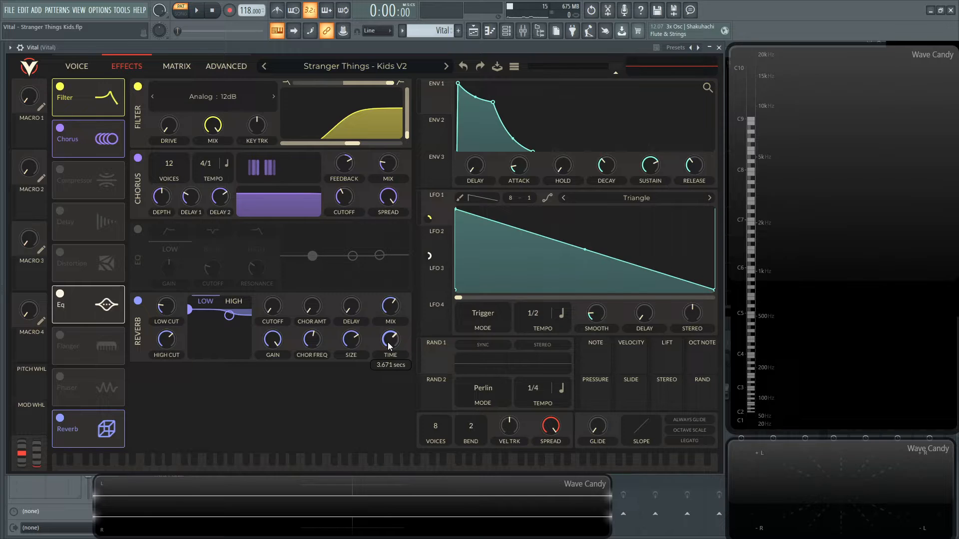
{"action": "mouse_move", "coordinate": [323, 394]}
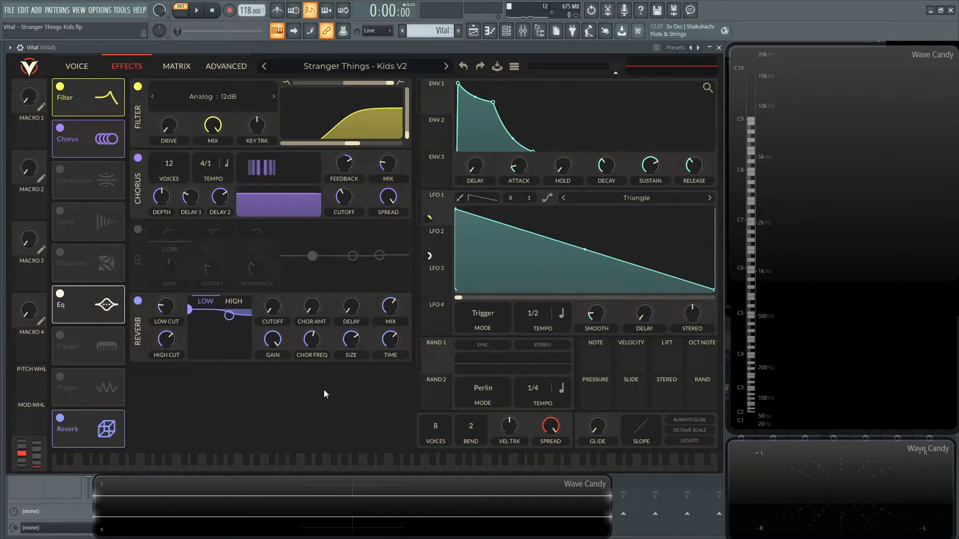
{"action": "left_click", "coordinate": [197, 10]}
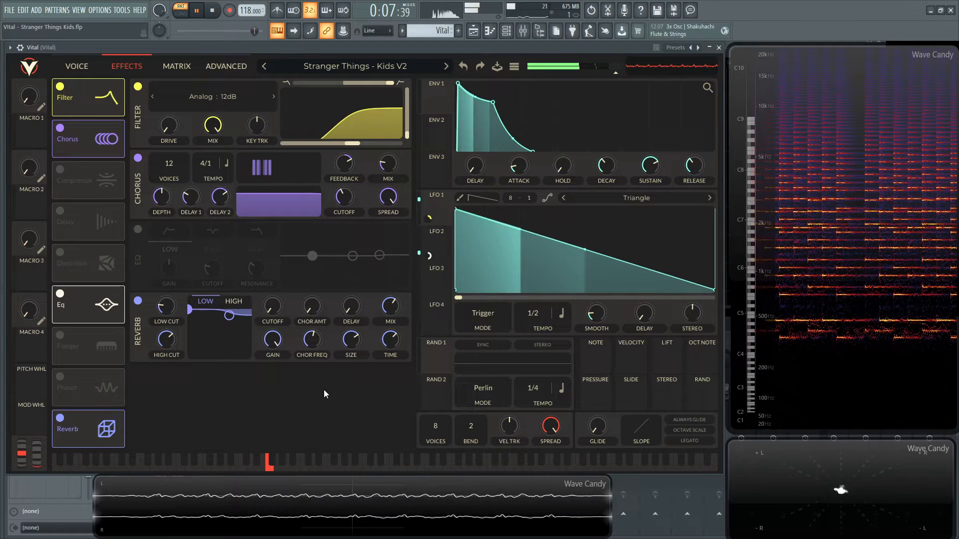
Switch on the EQ effect and select its high band
{"action": "left_click", "coordinate": [211, 10]}
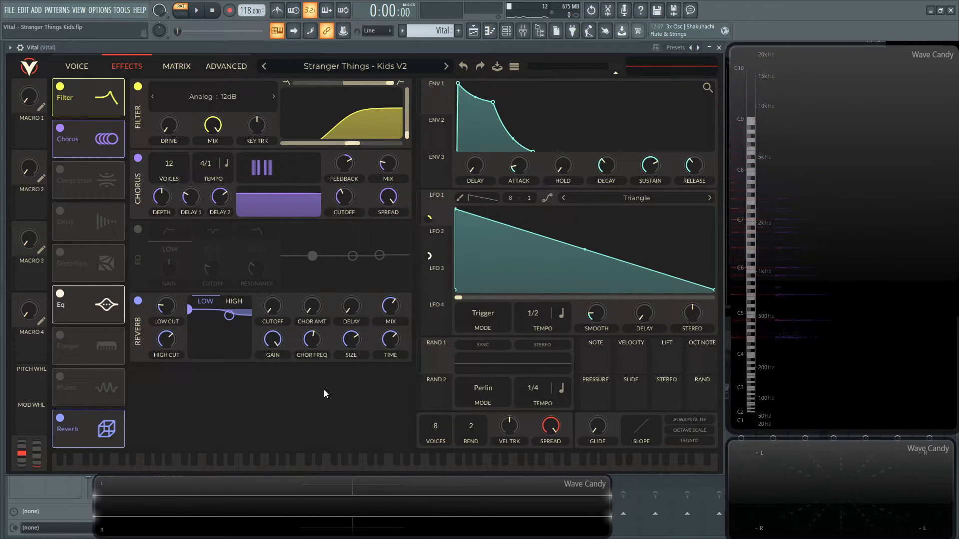
{"action": "mouse_move", "coordinate": [135, 242]}
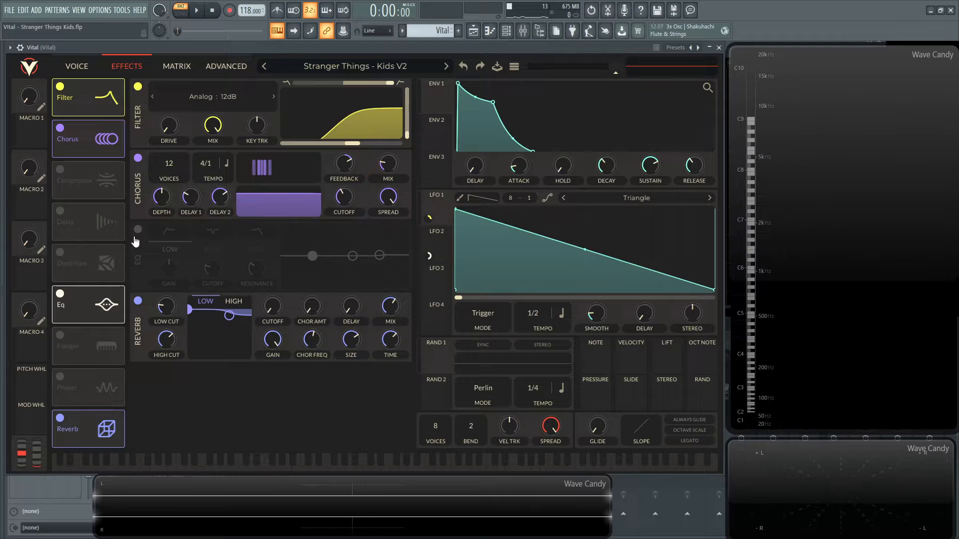
{"action": "left_click", "coordinate": [138, 230]}
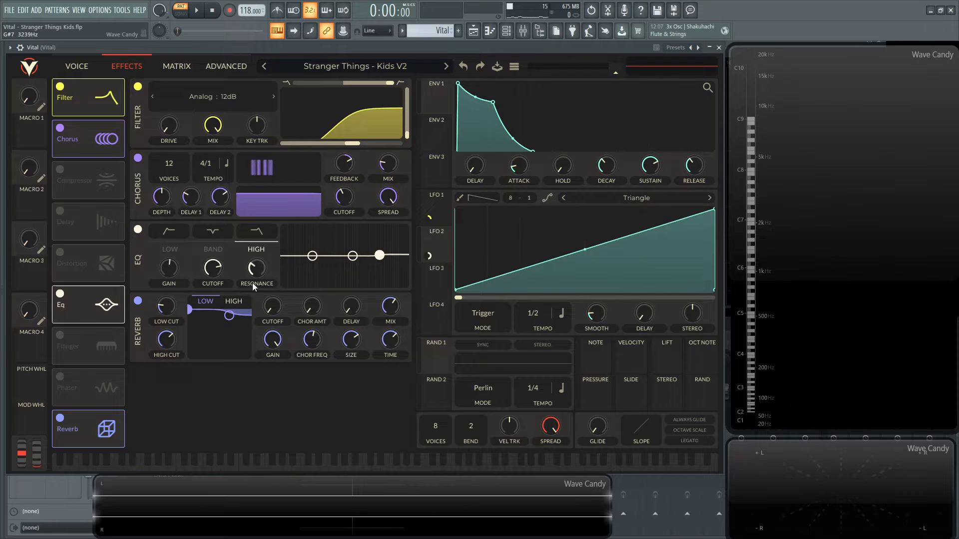
{"action": "left_click", "coordinate": [197, 11]}
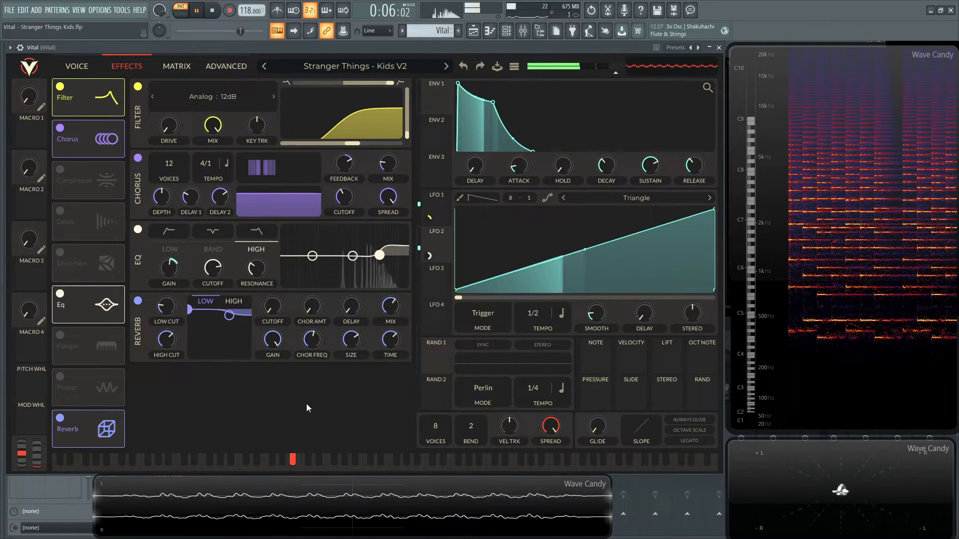
Assign LFO 2 to the EQ gain and audition the swept sound
{"action": "left_click", "coordinate": [212, 10]}
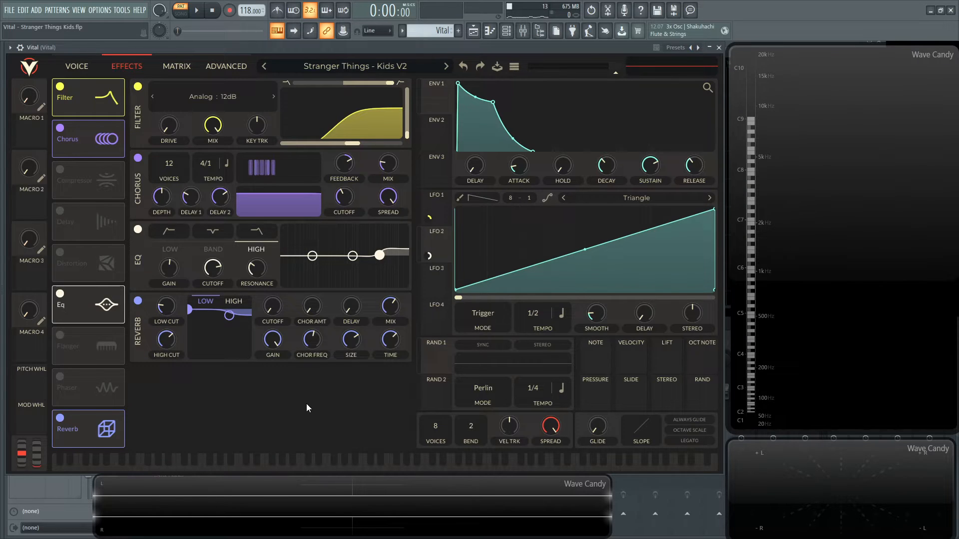
{"action": "left_click", "coordinate": [196, 10]}
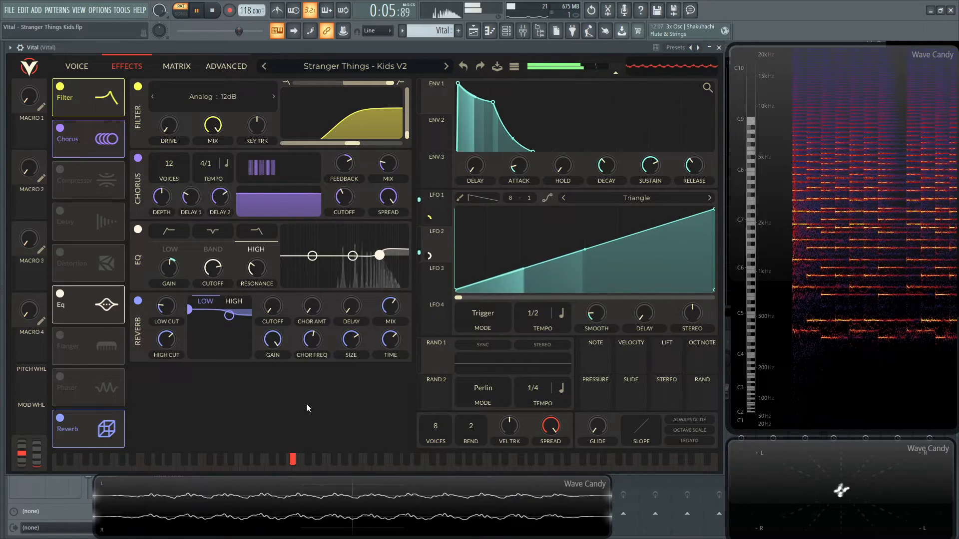
{"action": "left_click", "coordinate": [195, 10]}
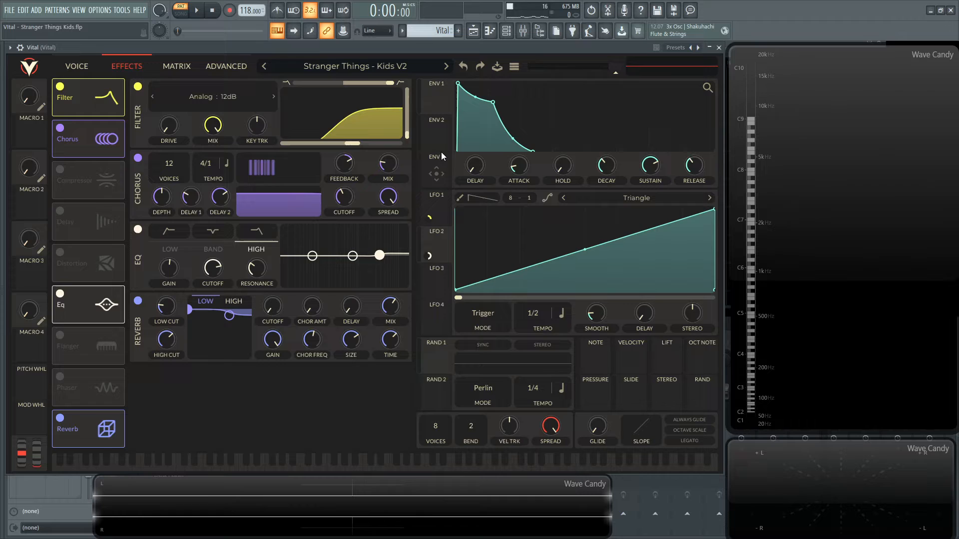
Return to the page with the two saw oscillators and the Analog 12dB filter
{"action": "left_click", "coordinate": [76, 66]}
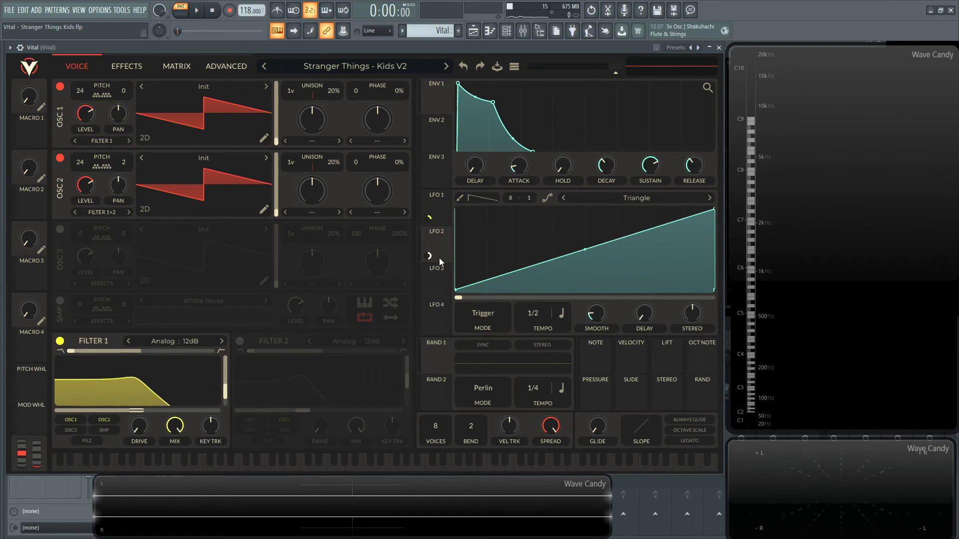
{"action": "left_click", "coordinate": [126, 66]}
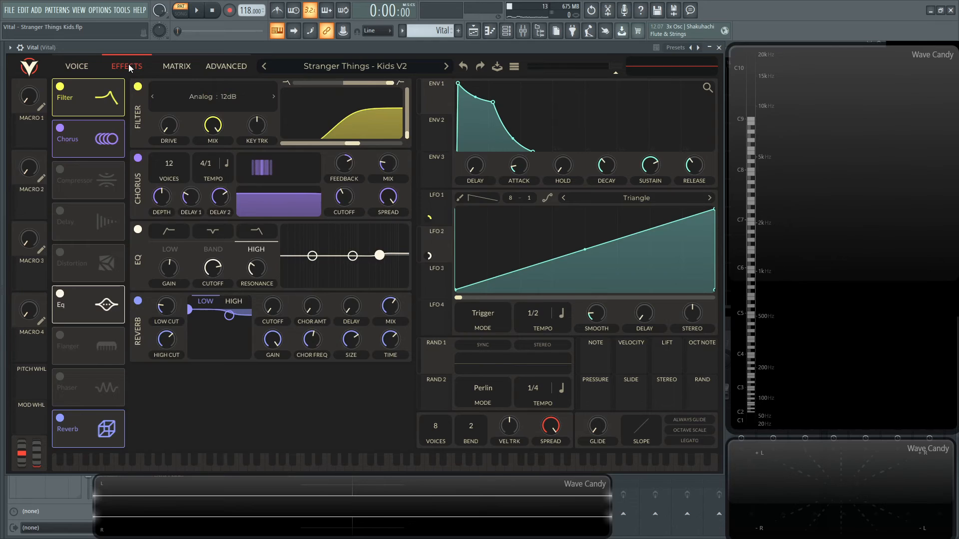
{"action": "left_click", "coordinate": [77, 66]}
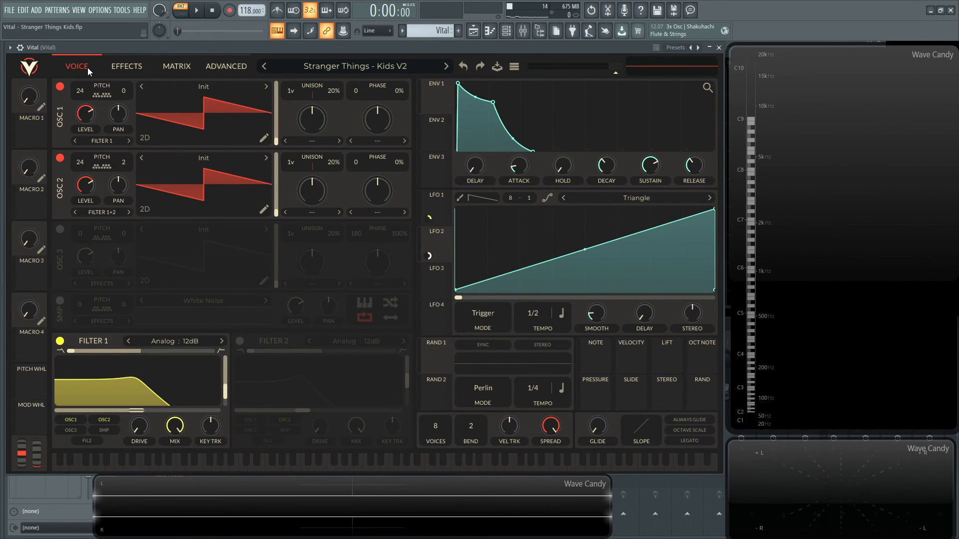
{"action": "left_click", "coordinate": [196, 10]}
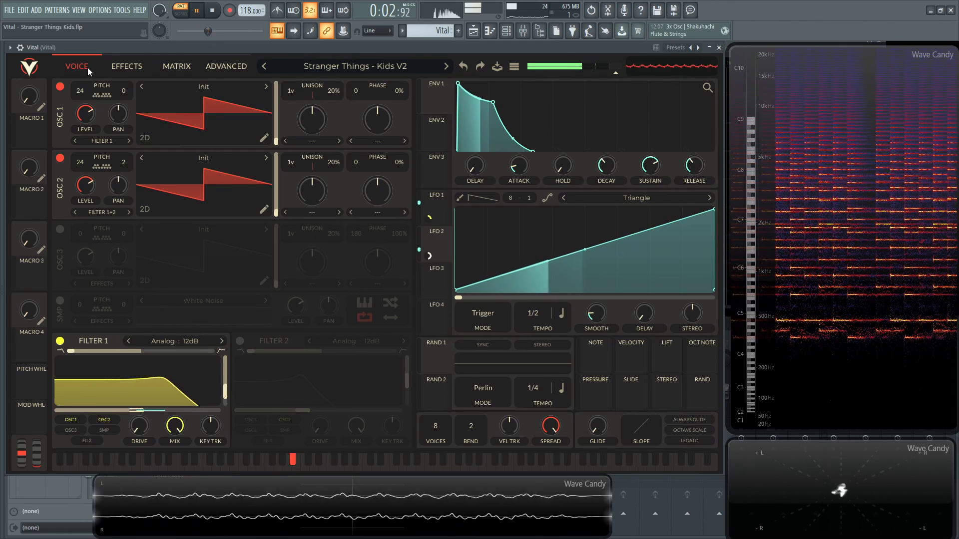
{"action": "left_click", "coordinate": [212, 10]}
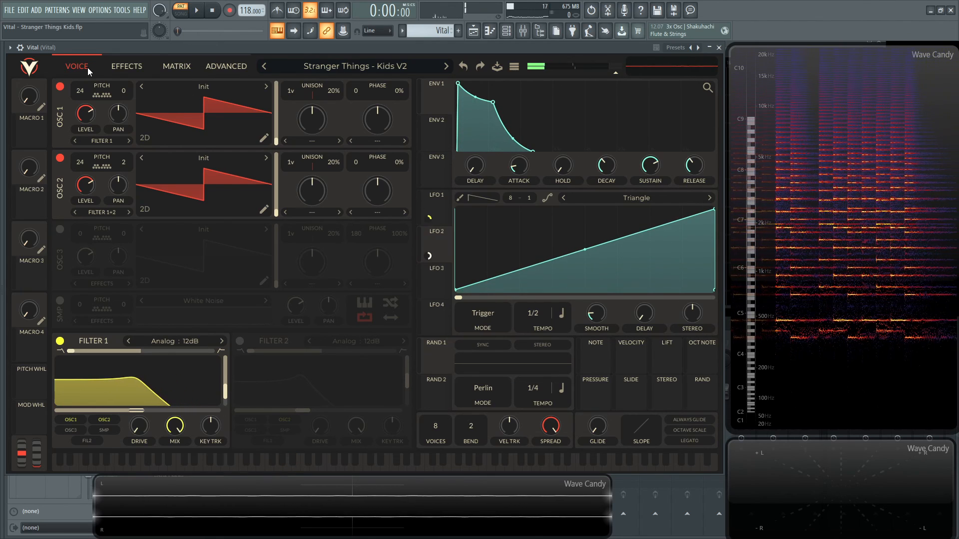